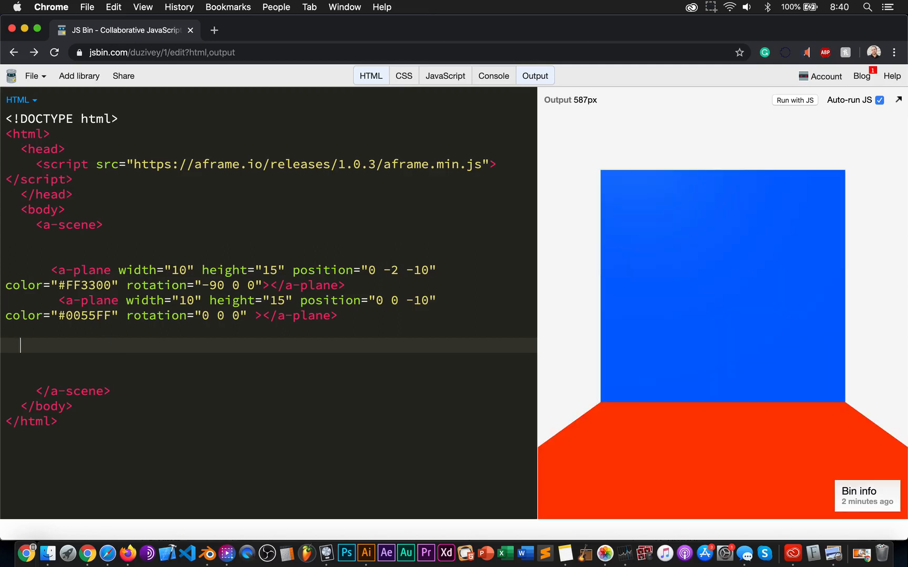
- Add a paired <a-torus-knot></a-torus-knot> element inside a-scene below the two planes
text(<a)
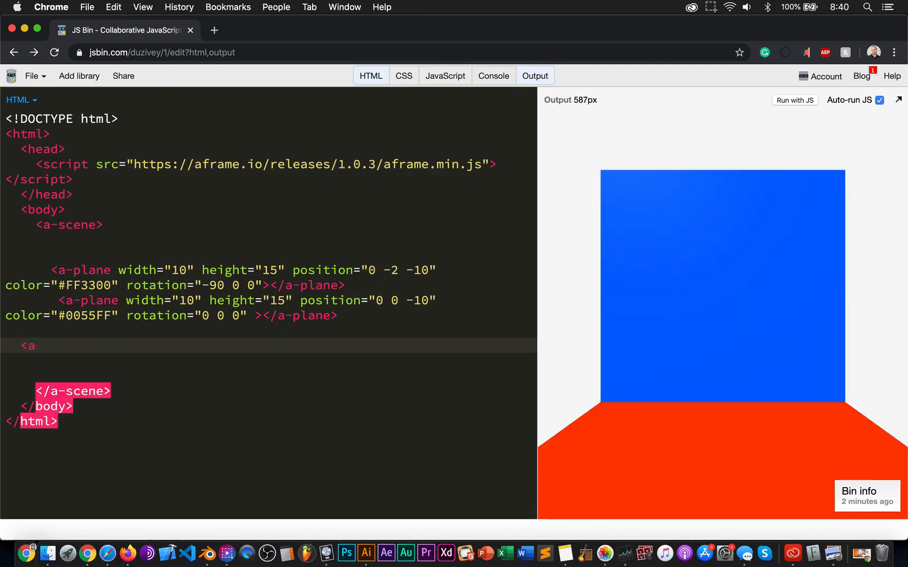
text(-)
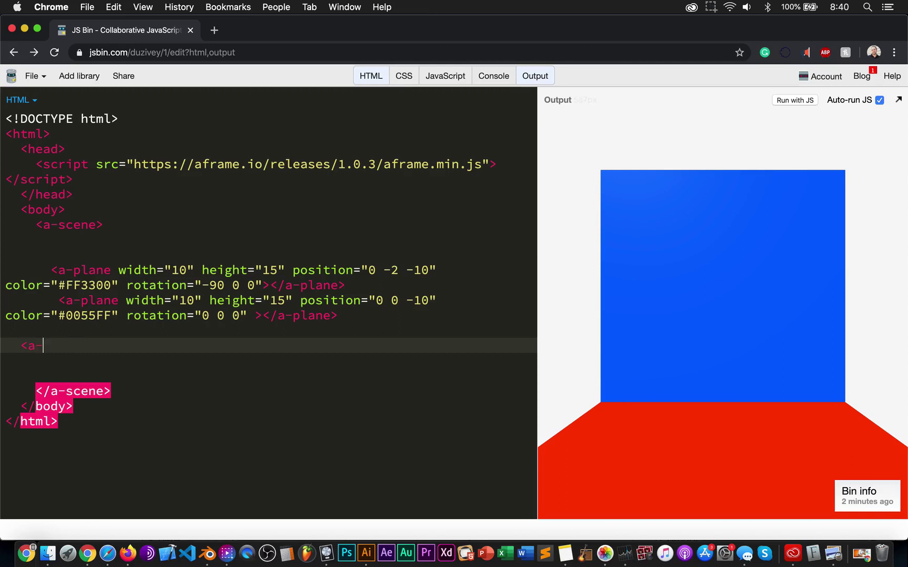
text(tro)
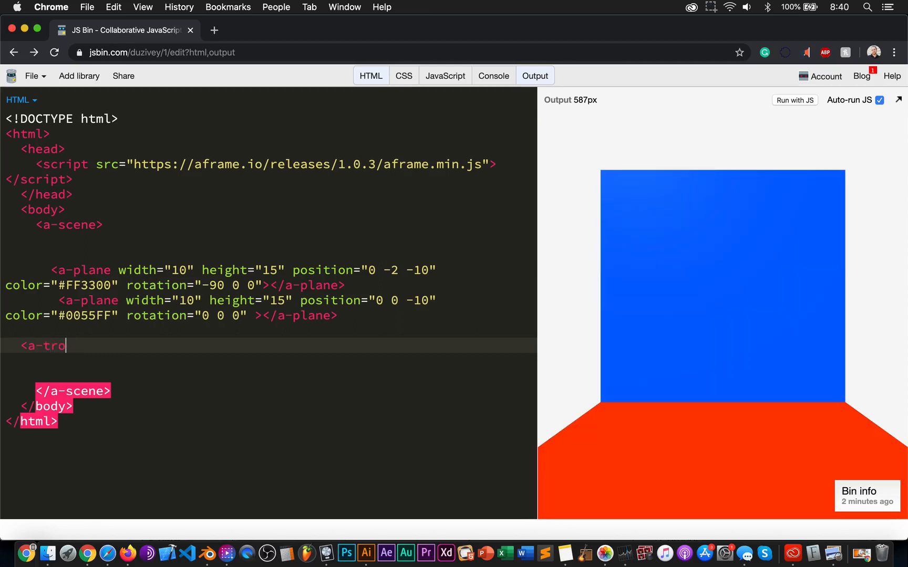
text(rus-kno)
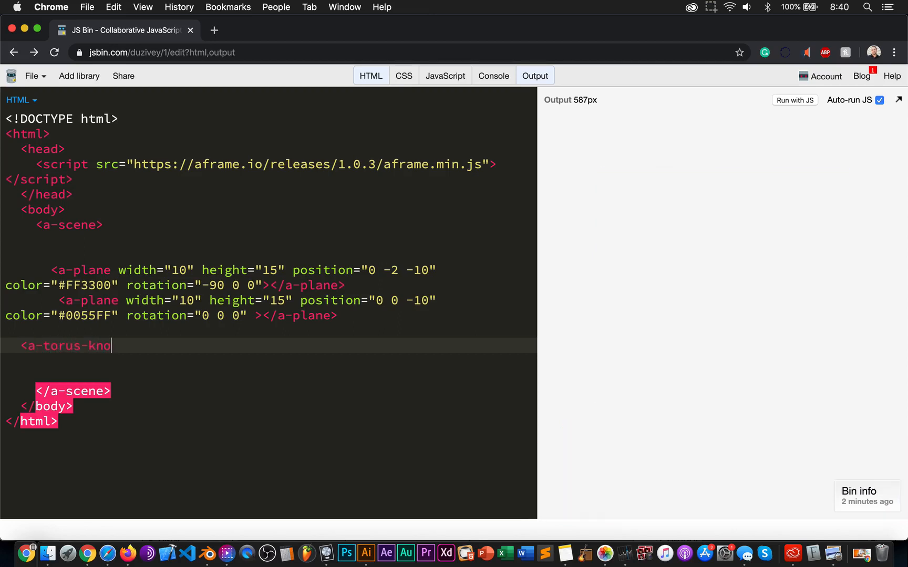
text(t>)
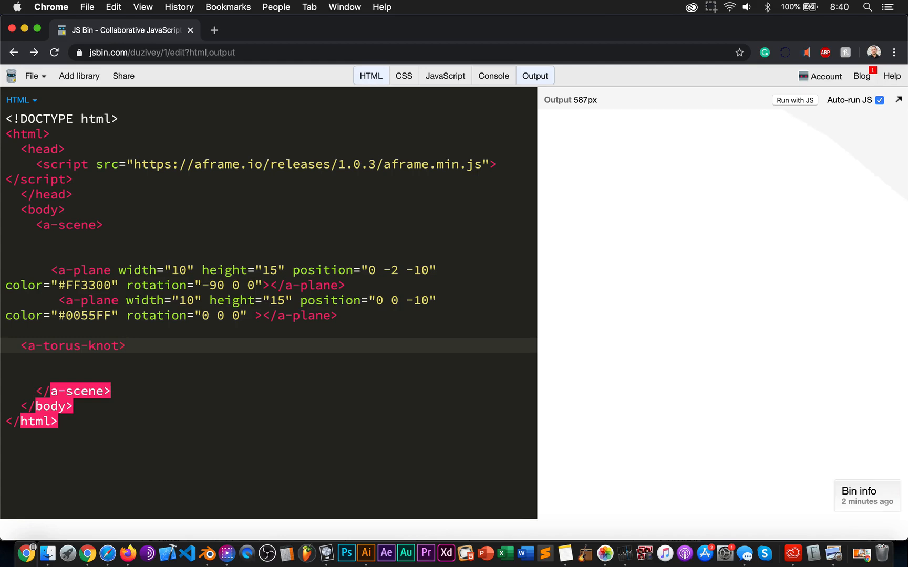
text(<a)
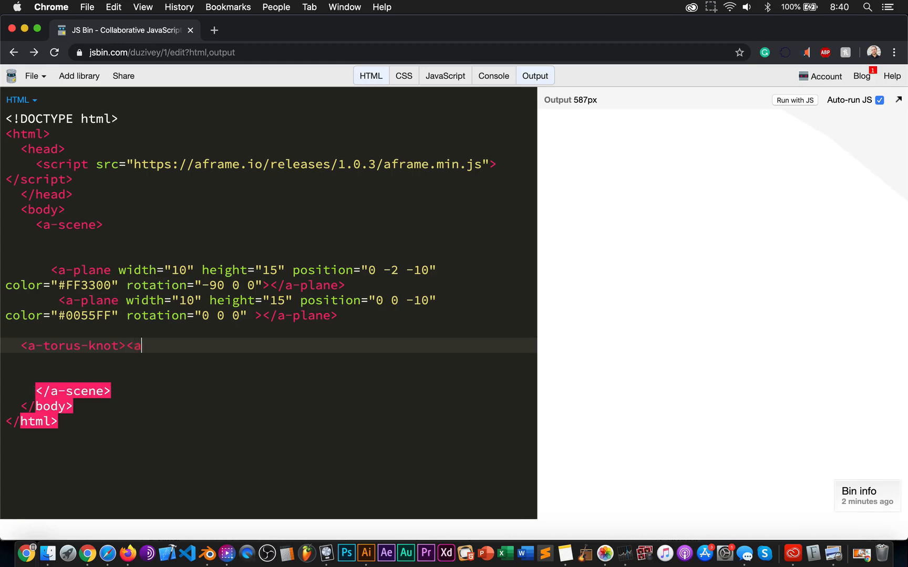
text(-torus)
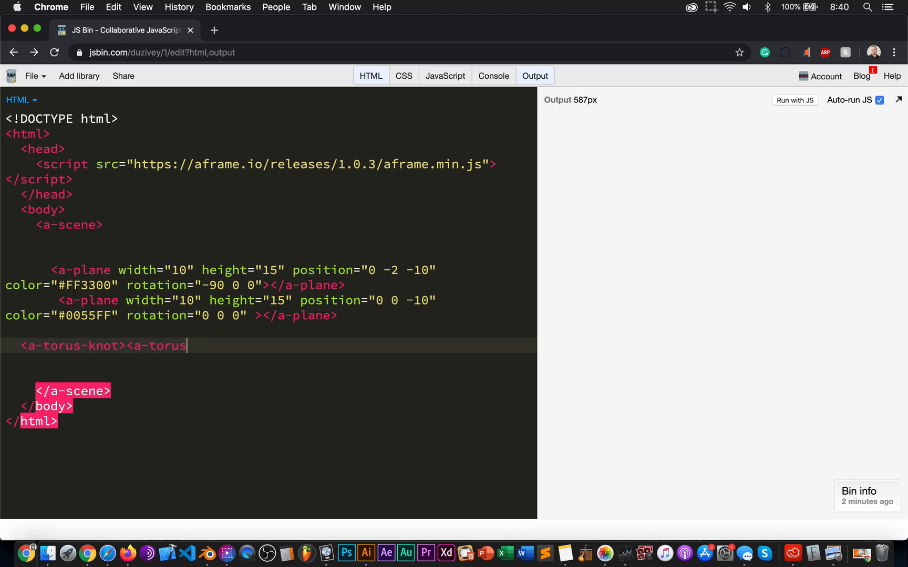
text(-kno)
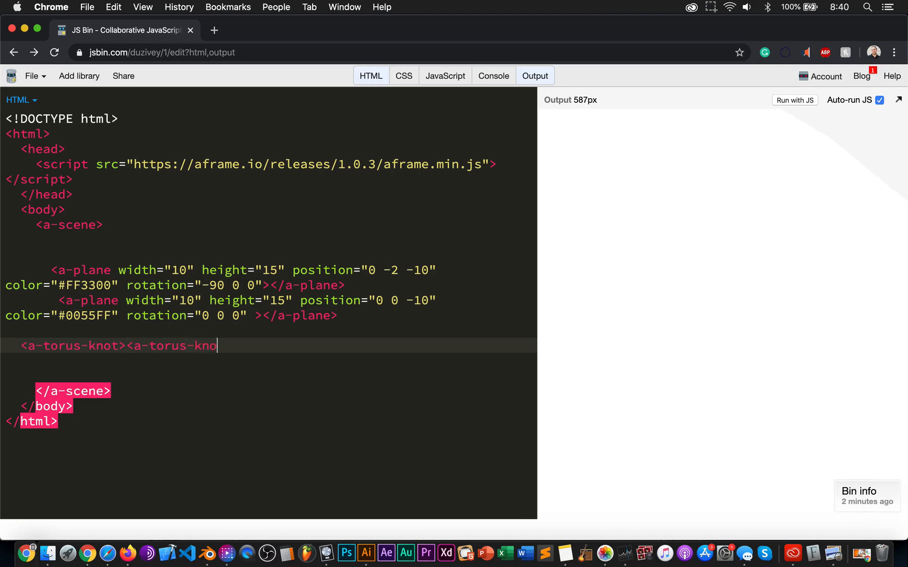
text(t>)
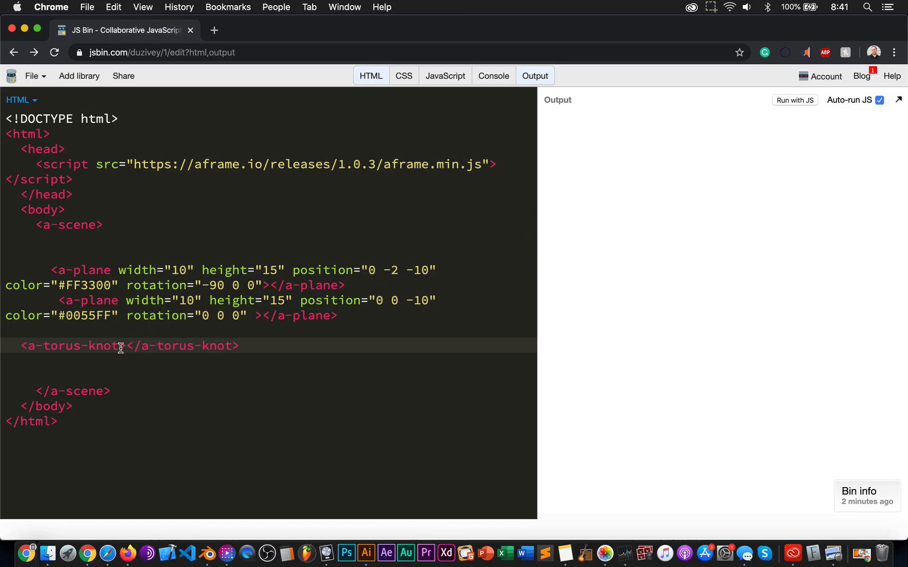
- Give the torus knot position="0 1 -4", correcting -3 to -4, and begin a color attribute
text(p)
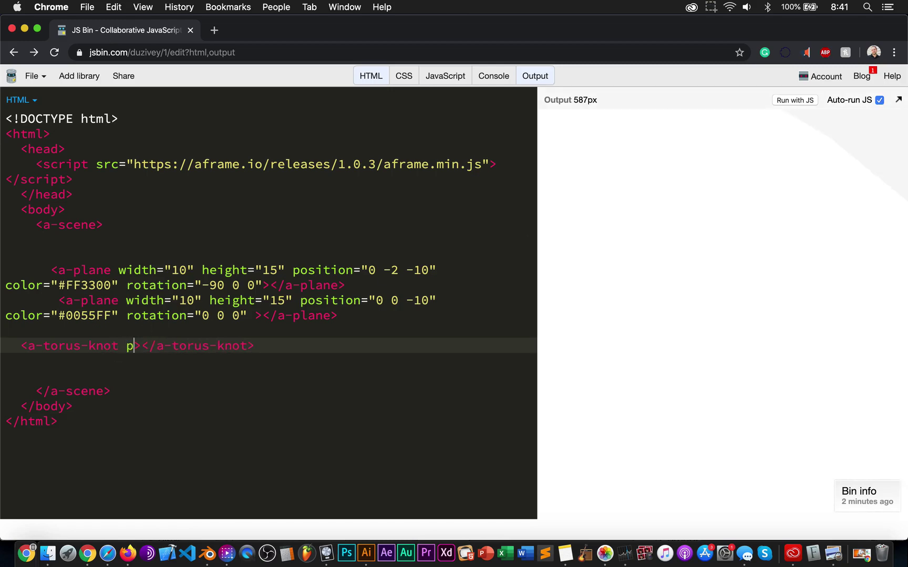
text(osition-)
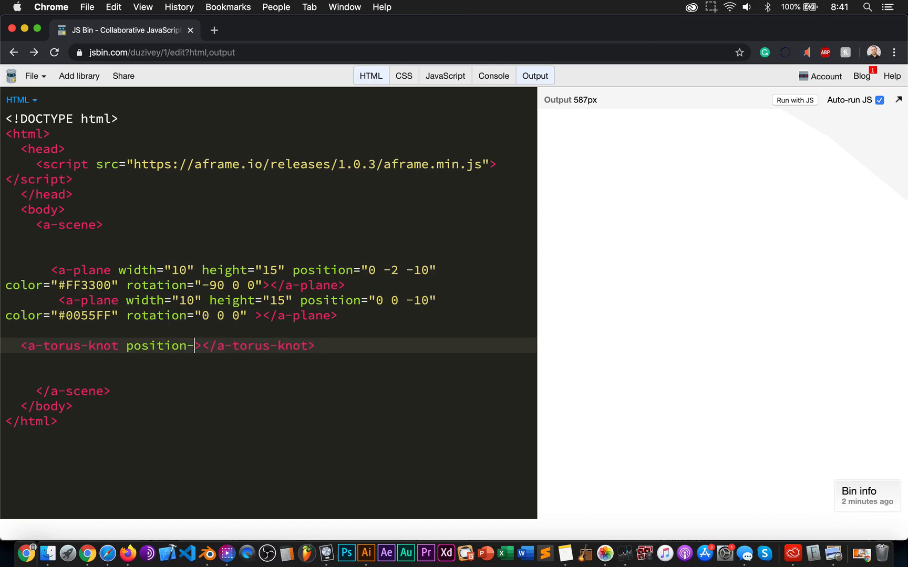
text(="0")
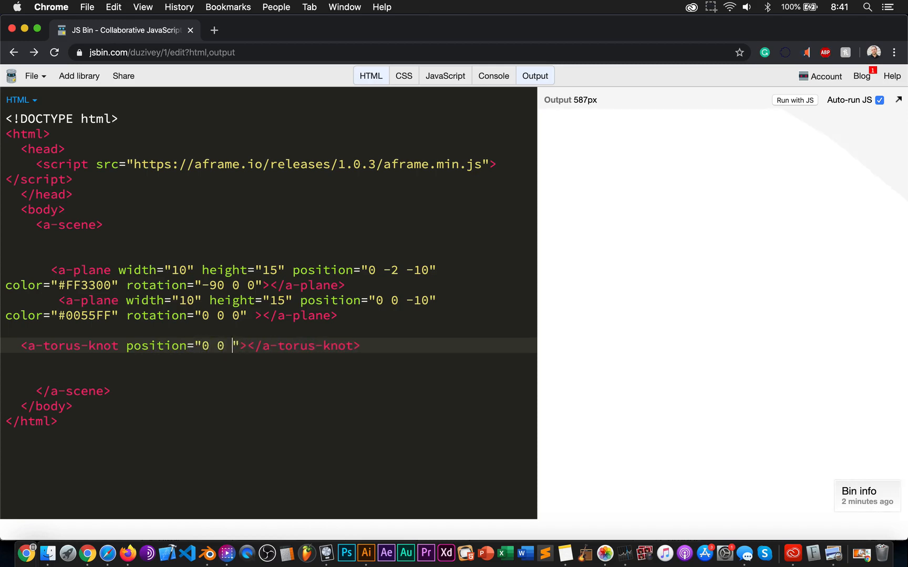
text(-3)
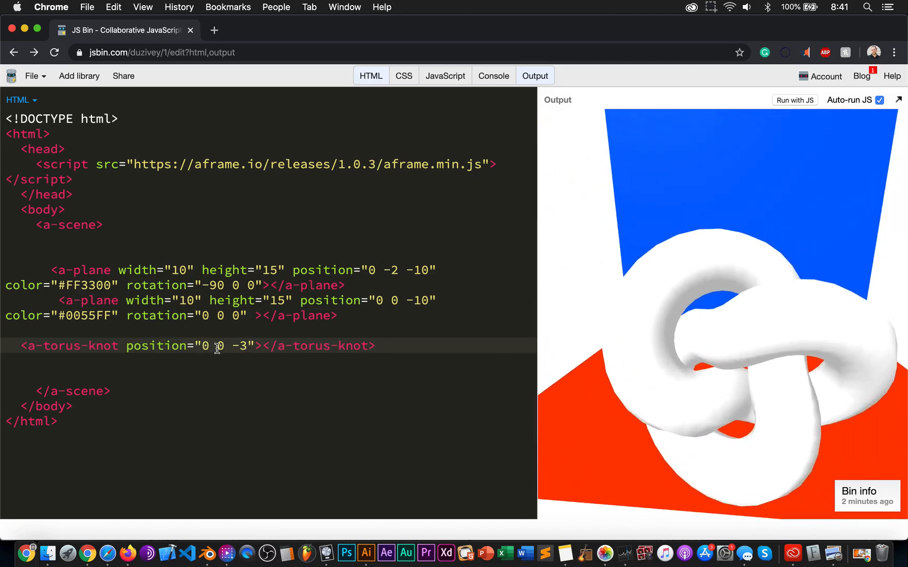
key(Backspace)
text(1)
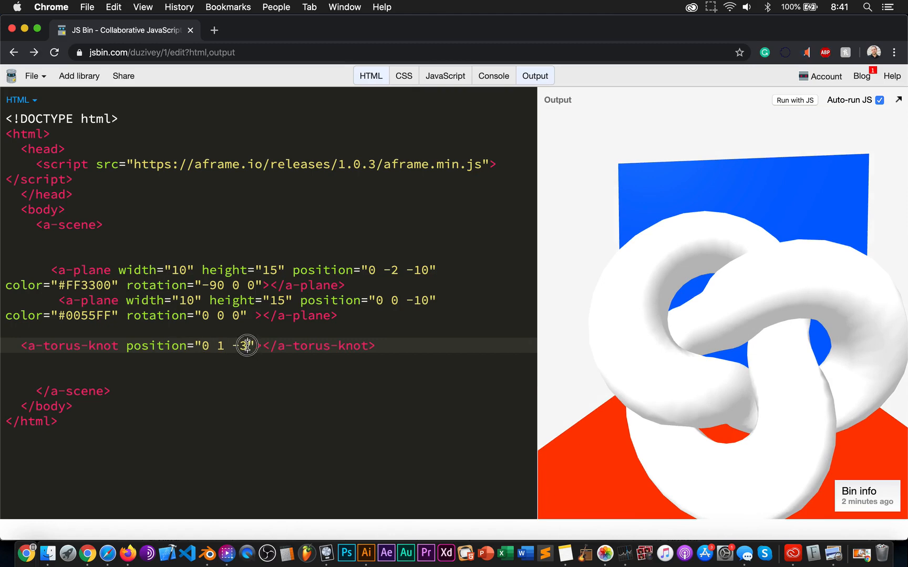
text(4)
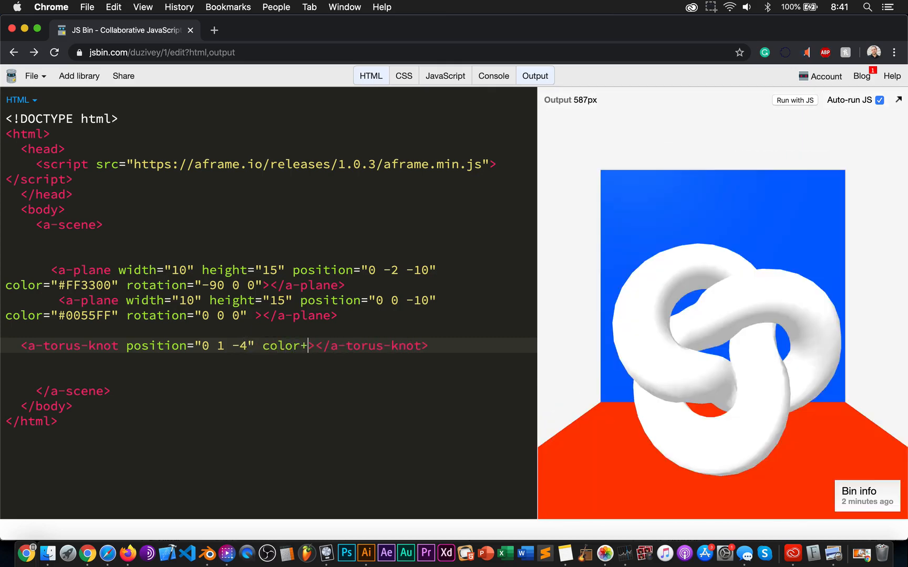
- Set the torus knot color to "#66EE66" after correcting an rg start and 00 digits
key(Backspace)
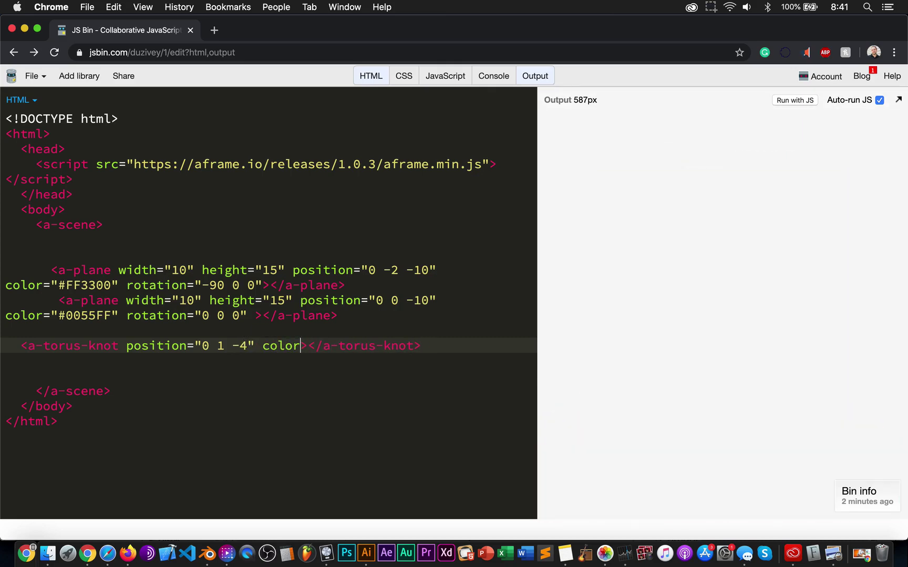
text(="rg)
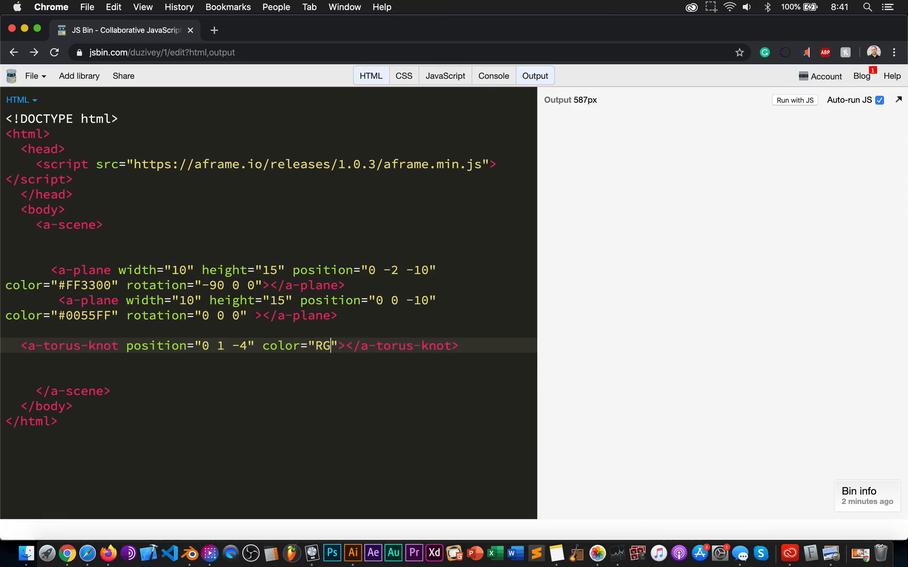
text(#)
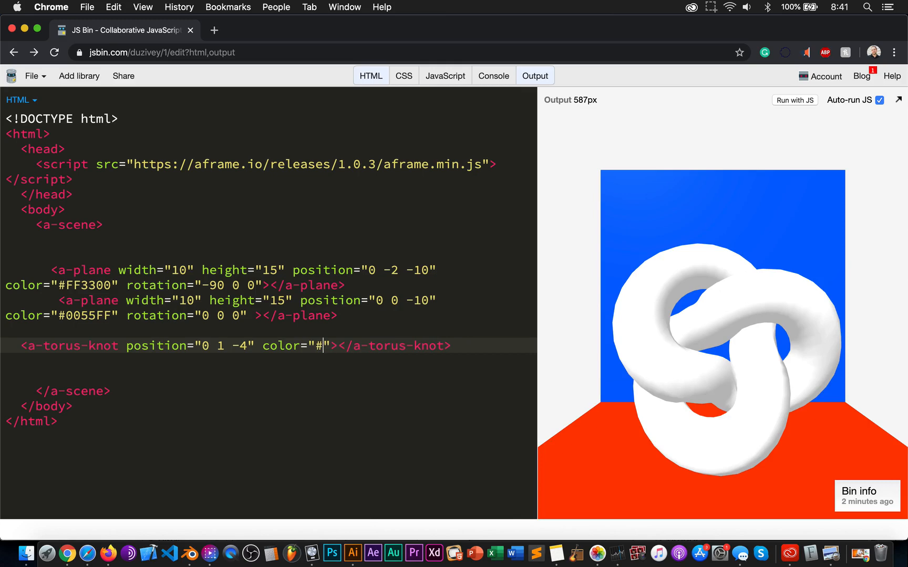
text(^)
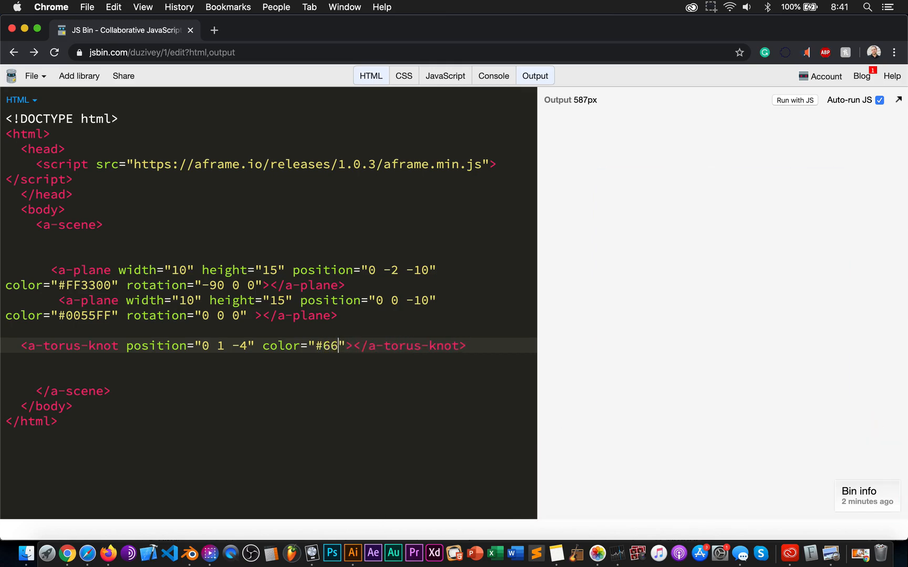
text(EE)
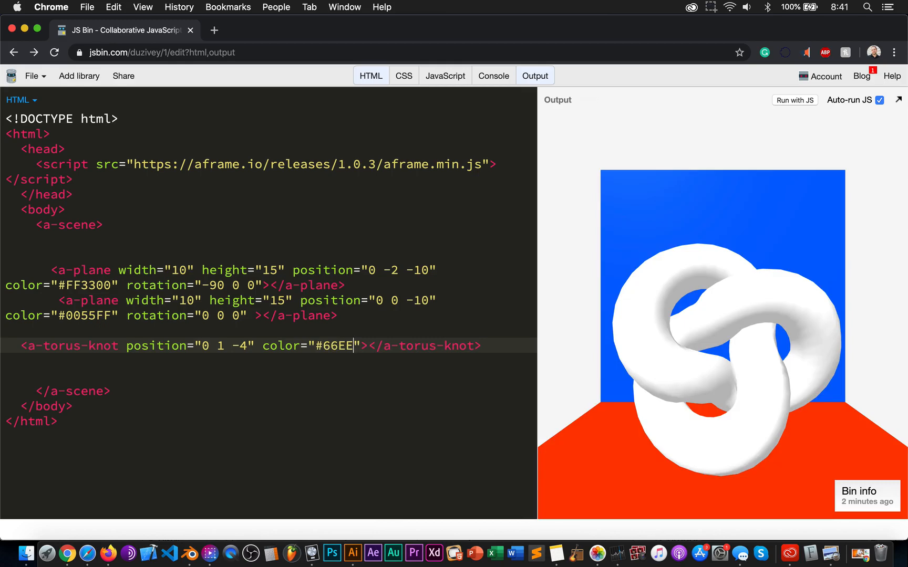
text(00)
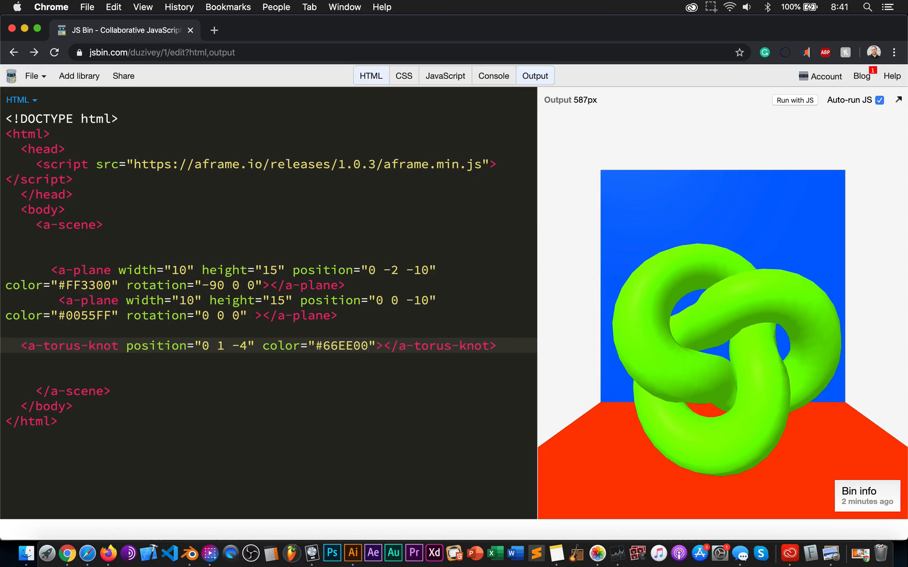
key(Backspace)
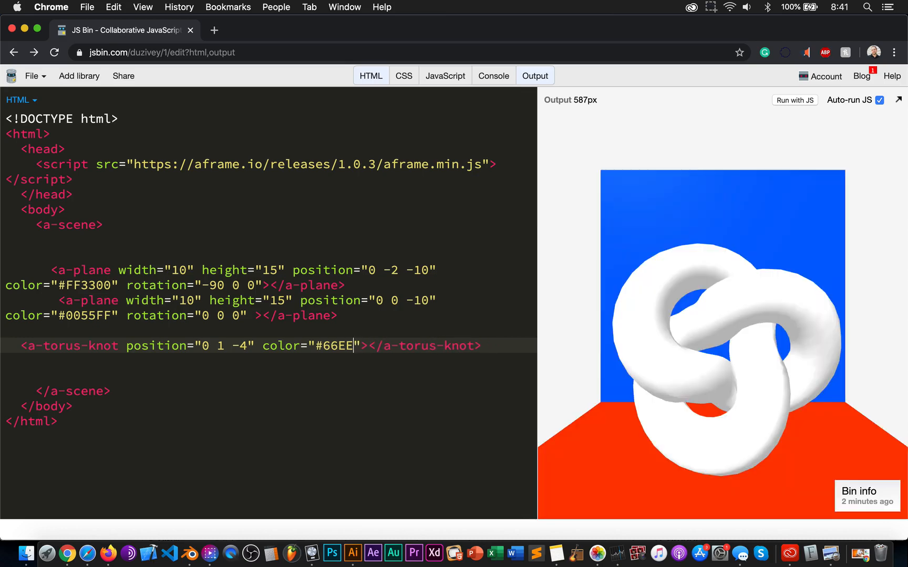
text(66)
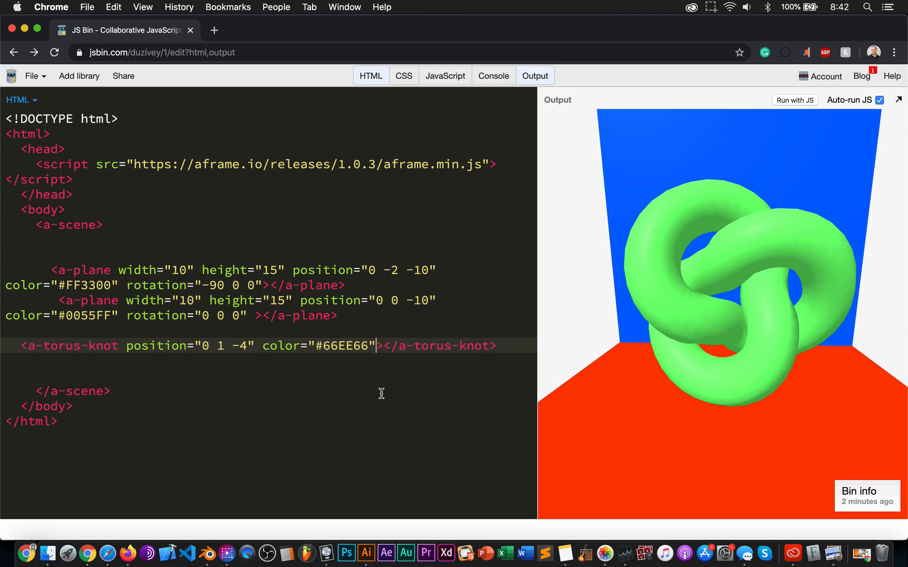
- Add wireframe="true" to the torus knot and start the next attribute with "ar"
text(wire)
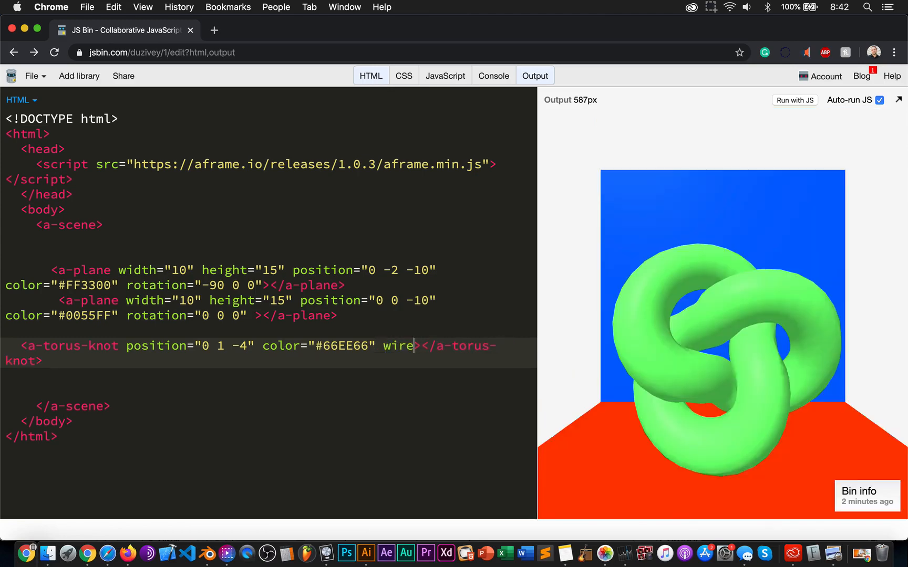
text(frame="t)
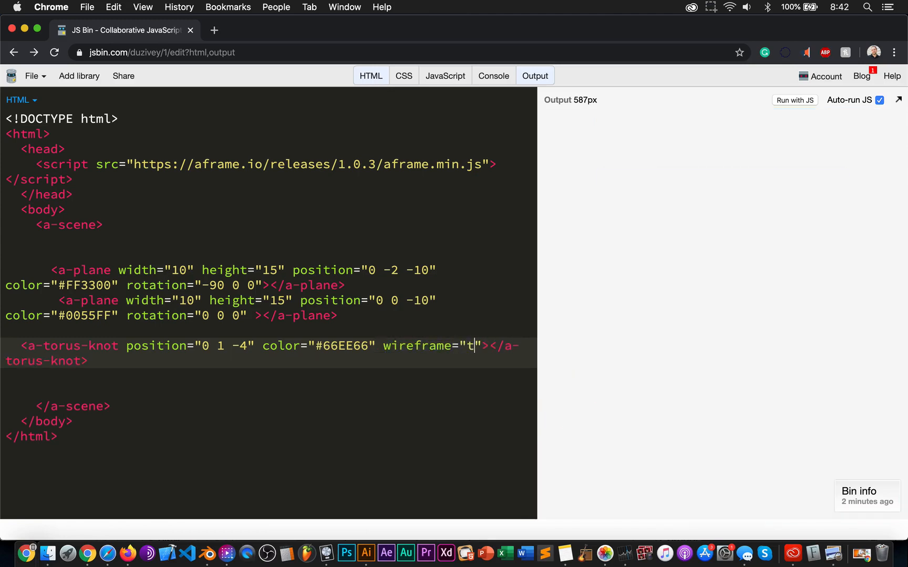
text(rue)
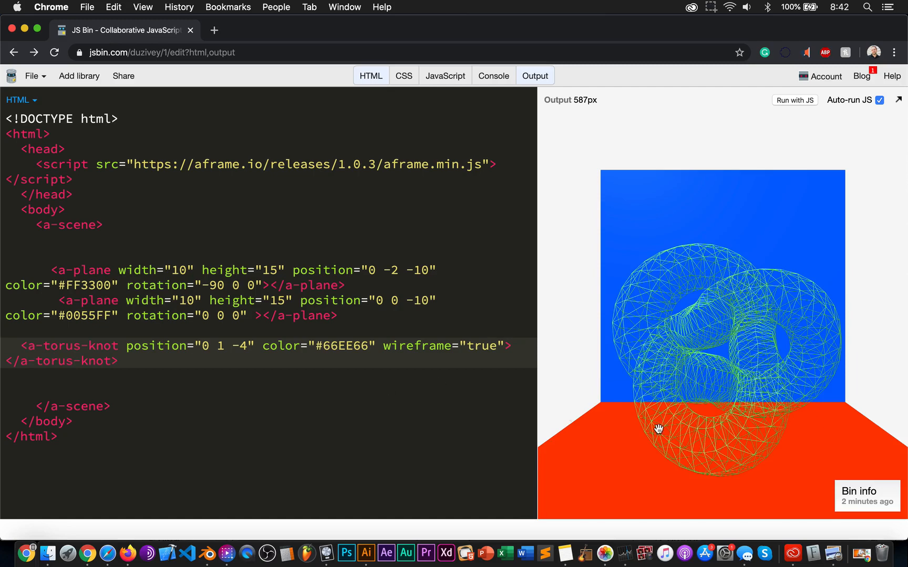
drag(658, 430, 760, 339)
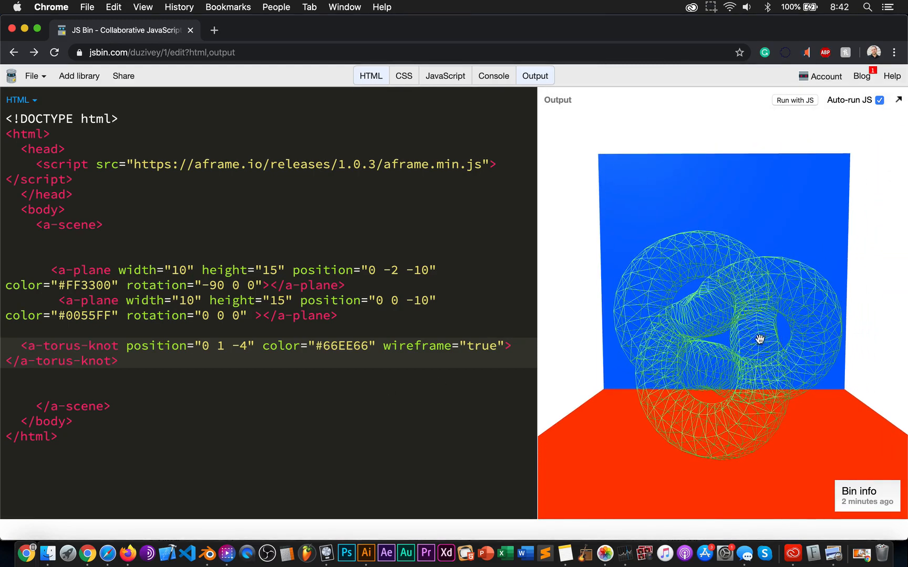
mouse_move(358, 359)
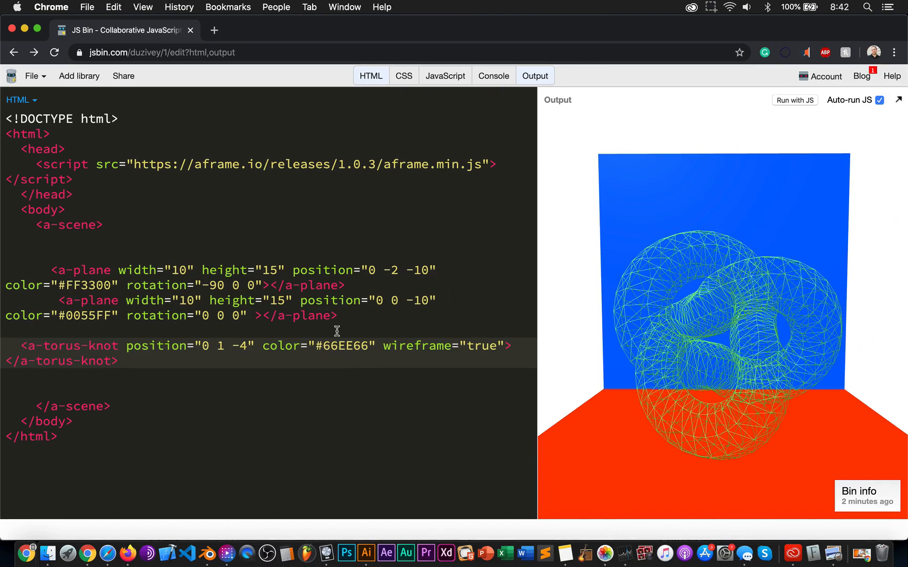
mouse_move(687, 294)
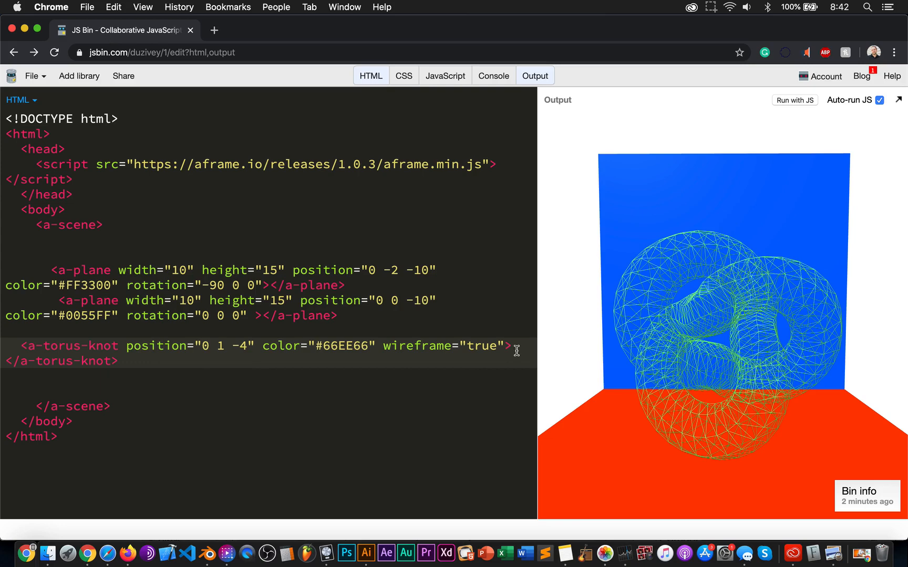
mouse_move(503, 433)
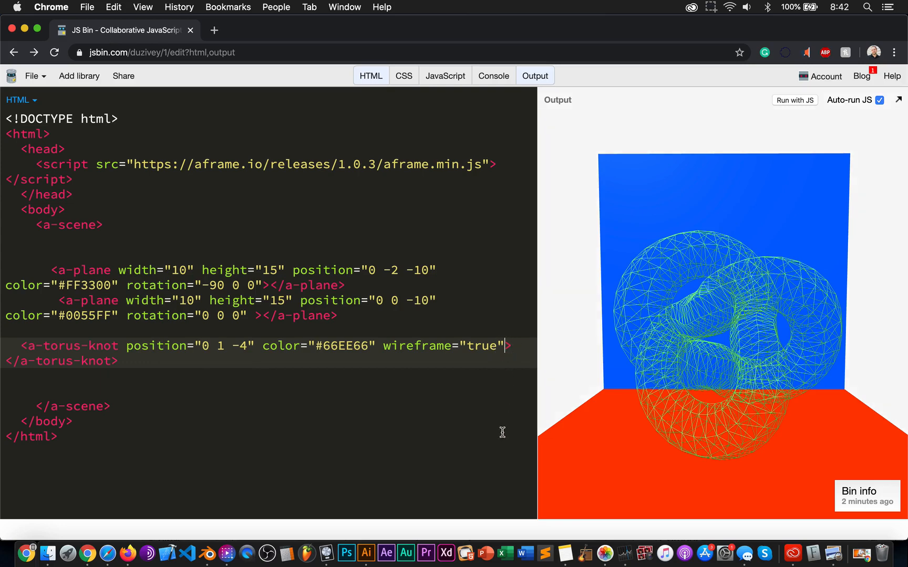
text(ar)
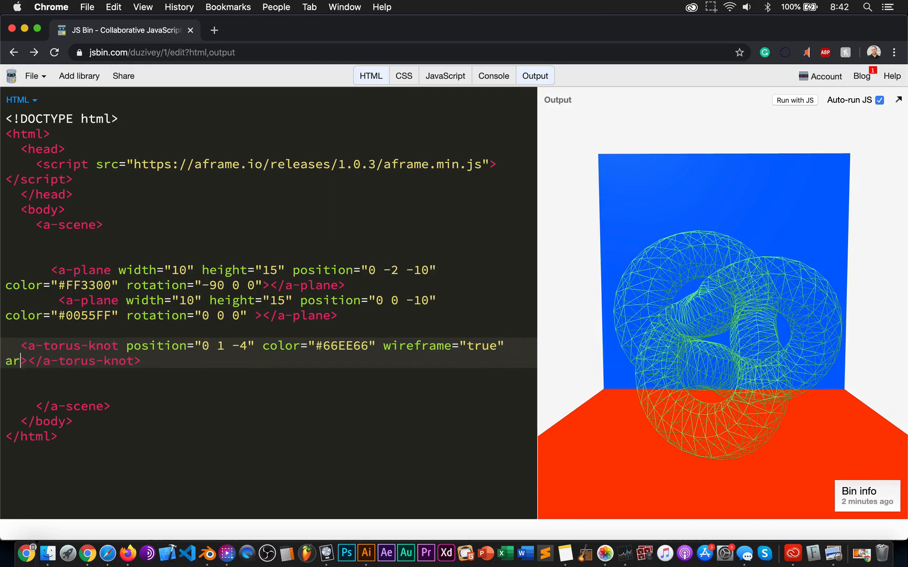
- Add arc="270" to the torus knot after trying 180 first
text(c=)
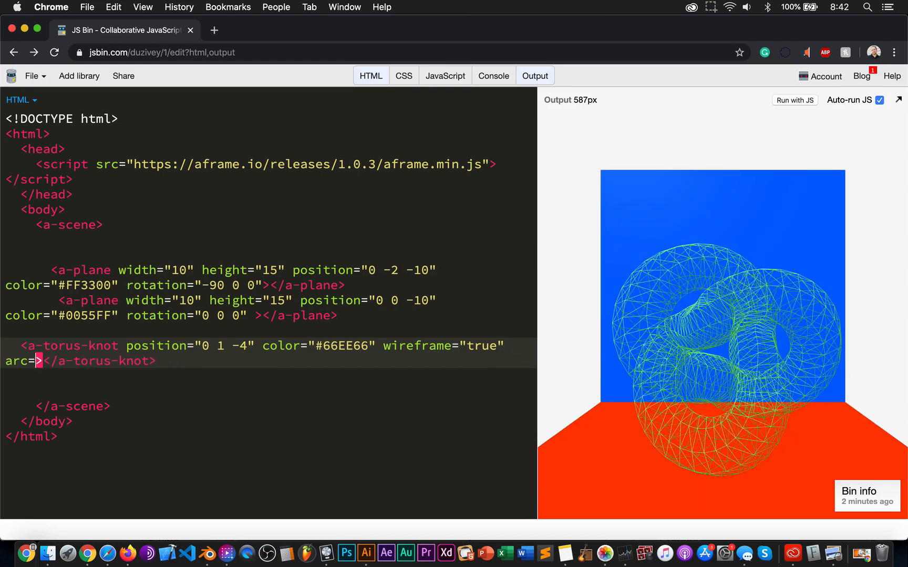
text(180")
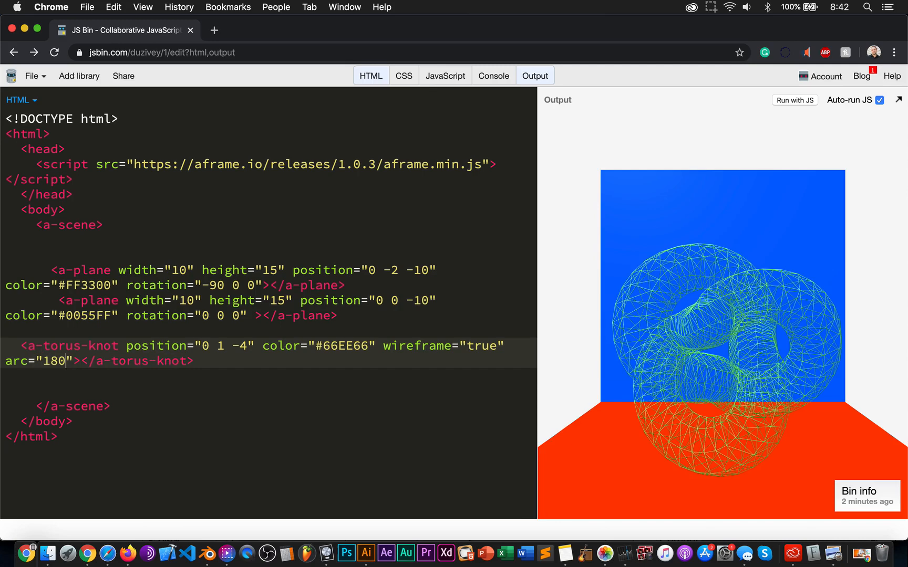
key(Backspace)
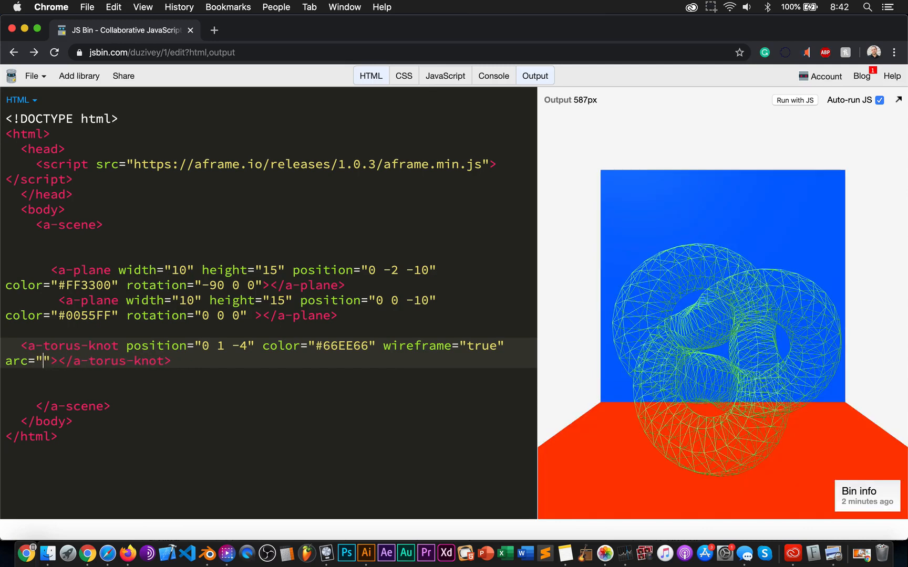
text(2)
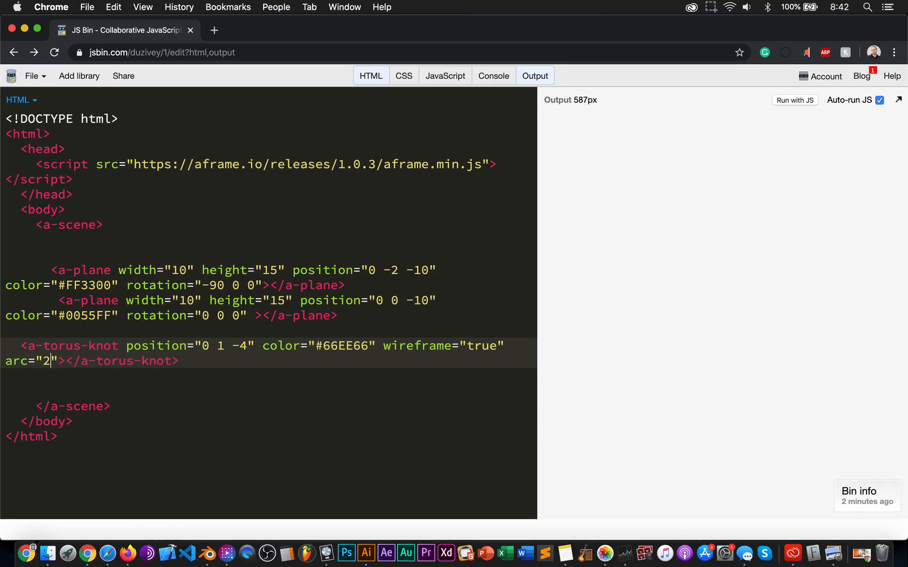
text(70)
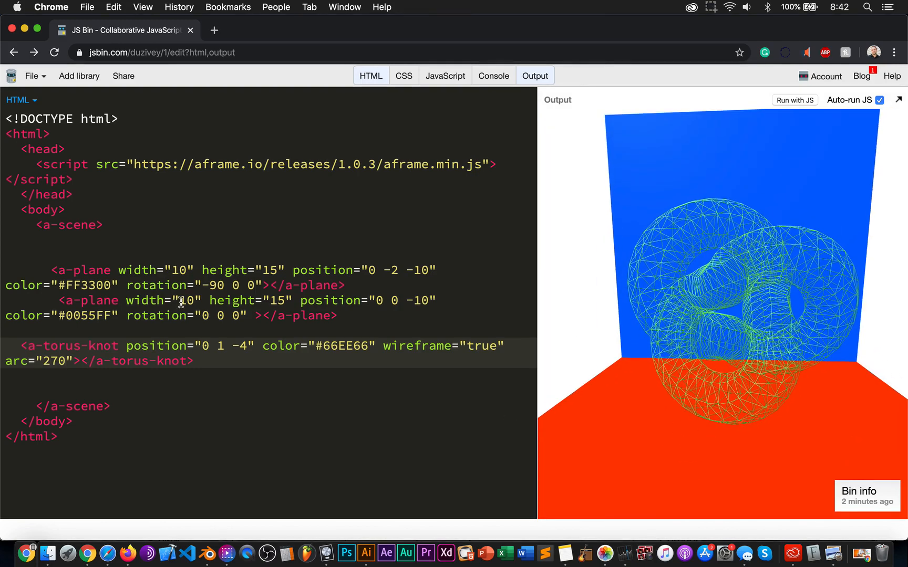
click(127, 420)
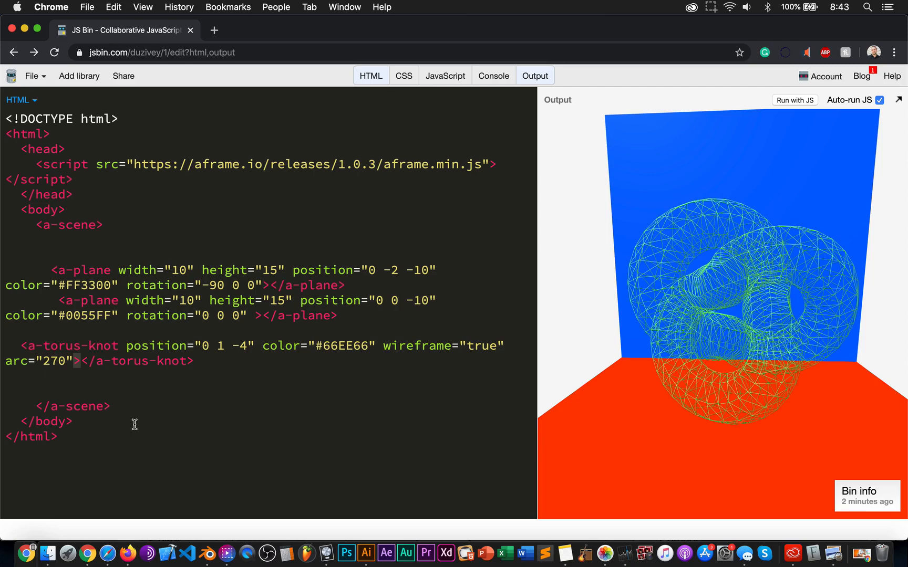
mouse_move(79, 285)
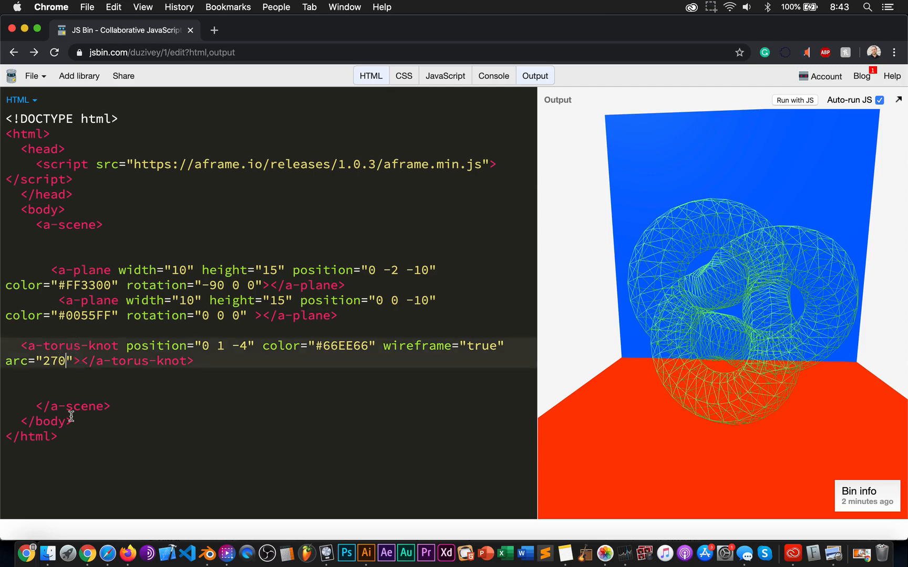
- Set p="2" on the torus knot after trying 1, 4, 5 and 67, then start another p attribute
text(p)
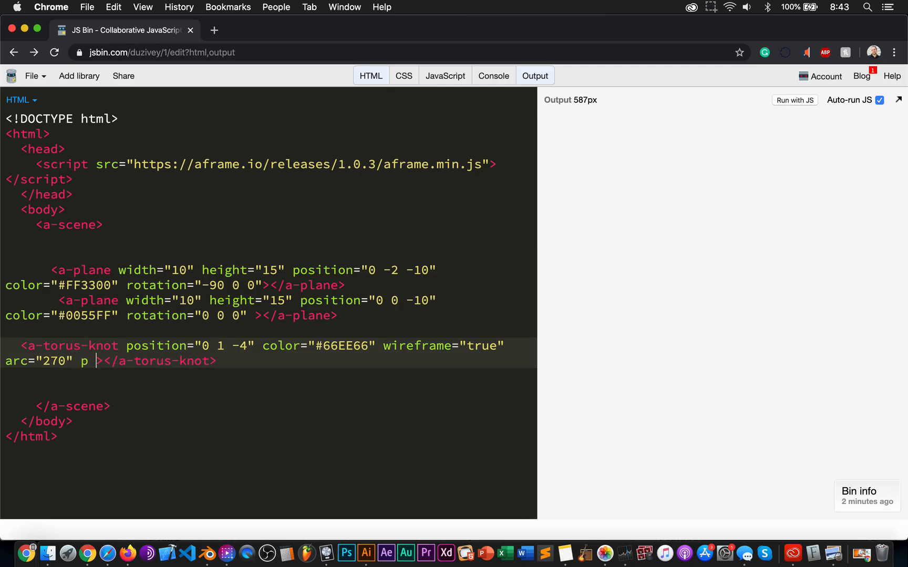
text(=")
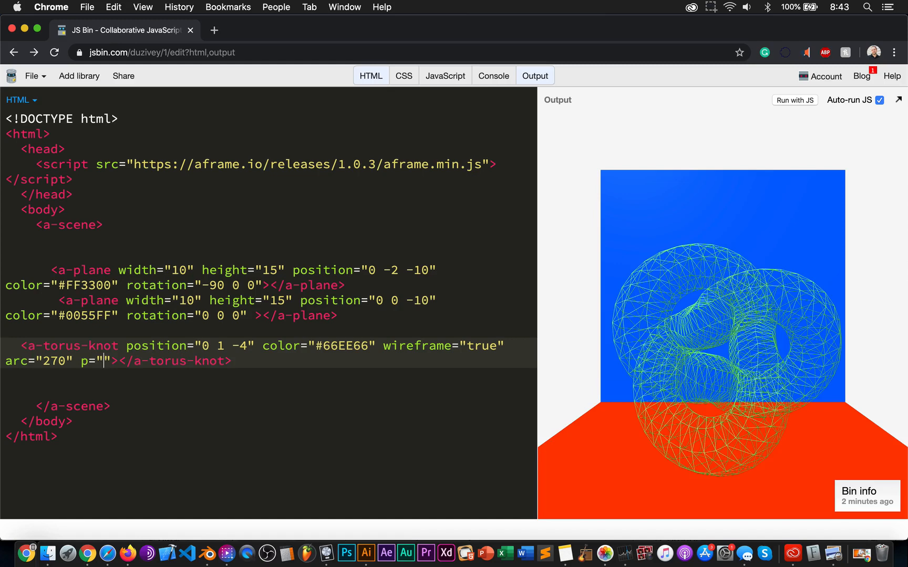
text(1)
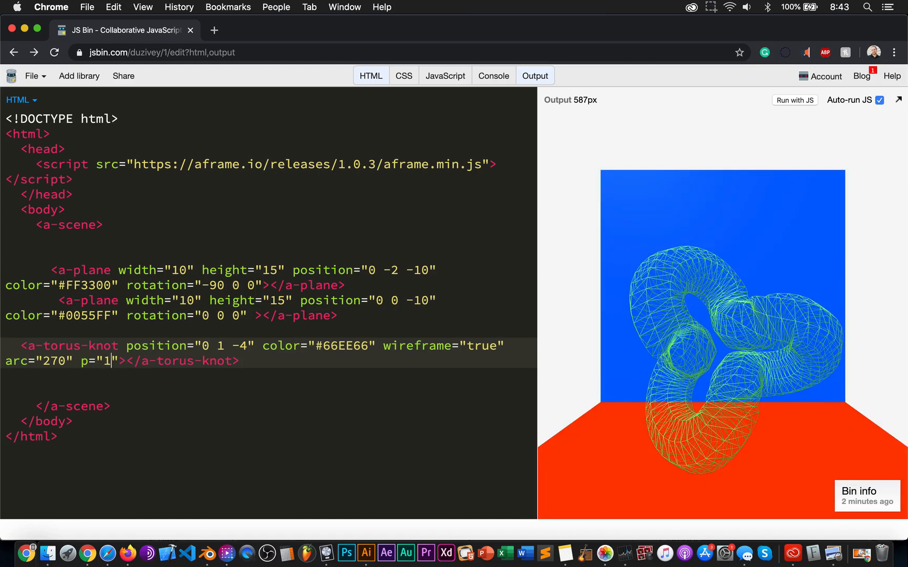
key(Backspace)
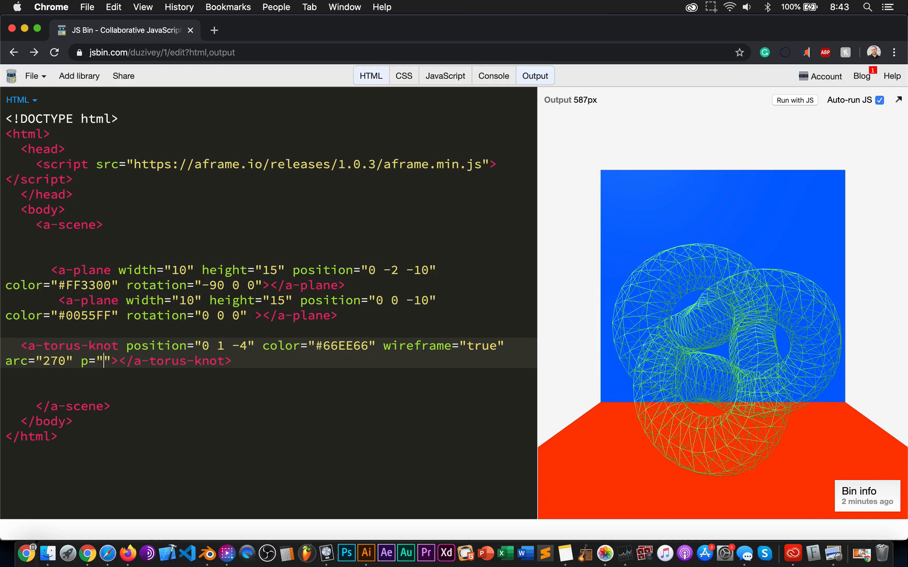
text(4)
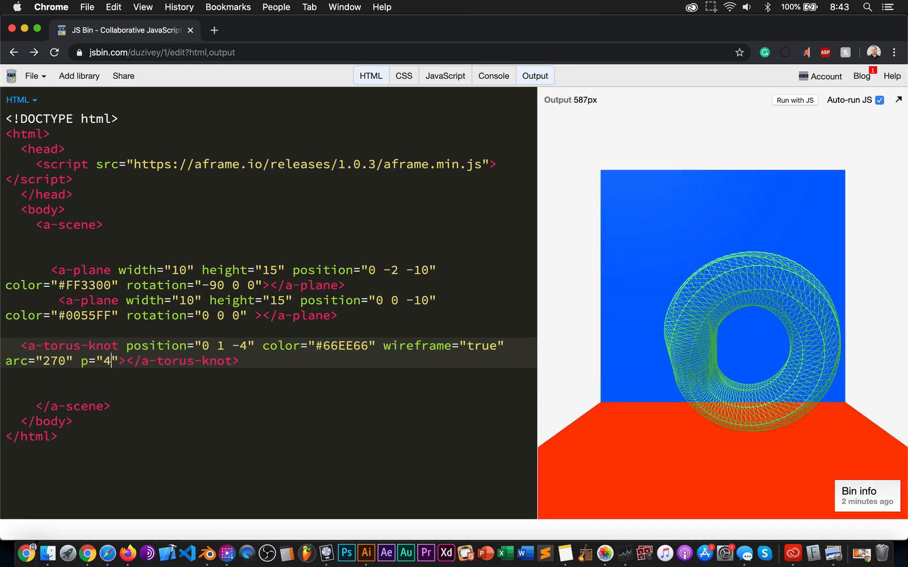
text(5)
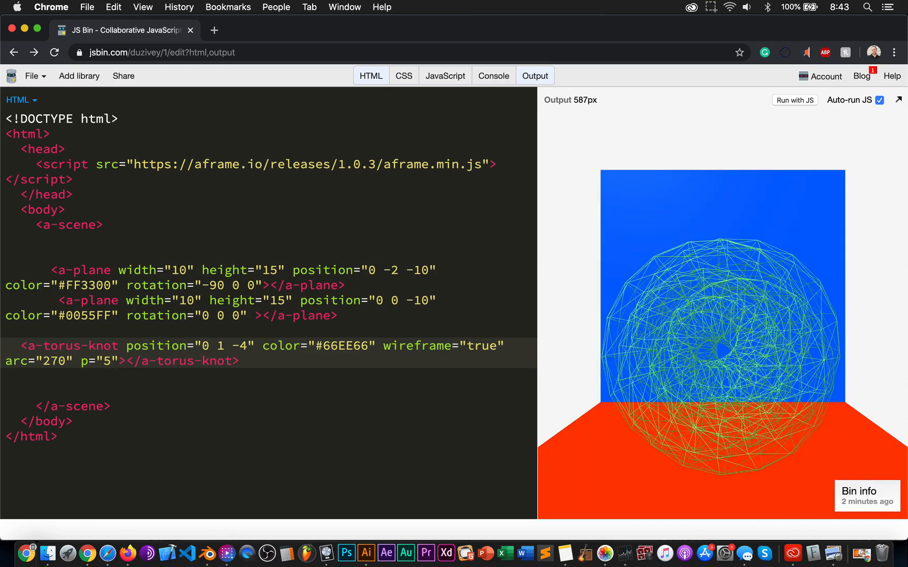
text(67)
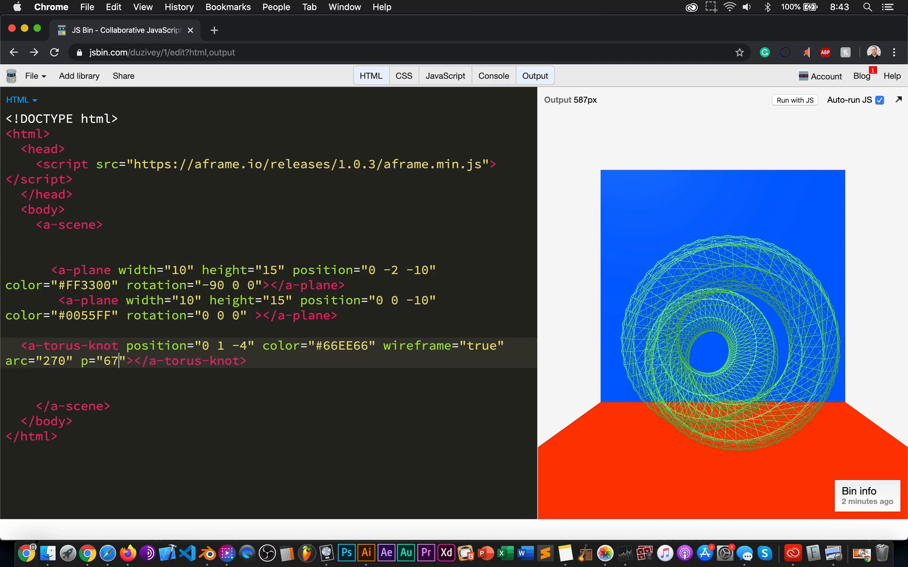
key(Backspace)
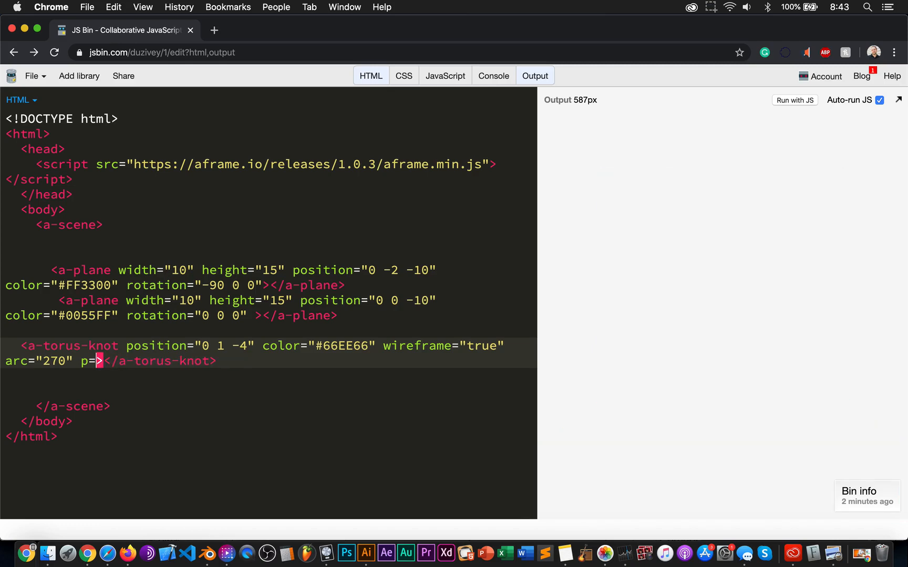
text(=")
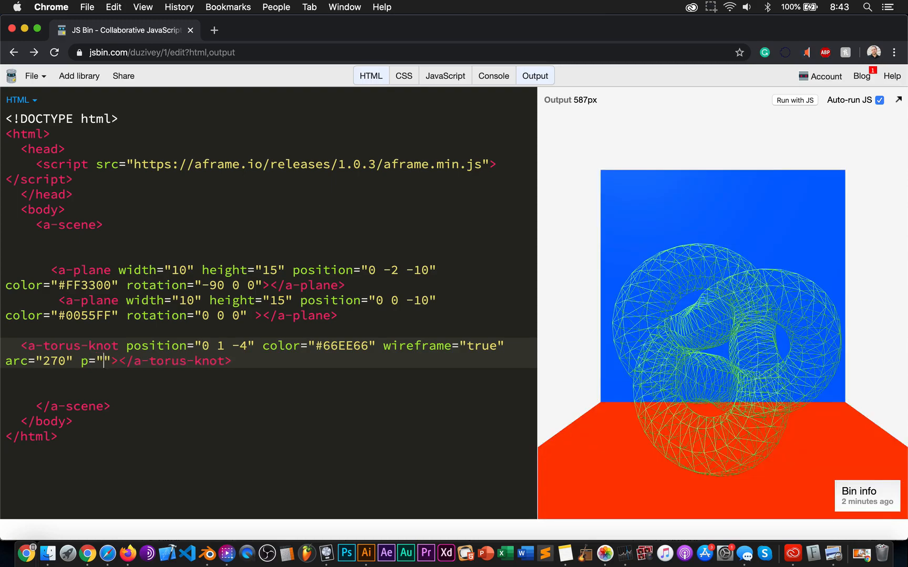
text(2)
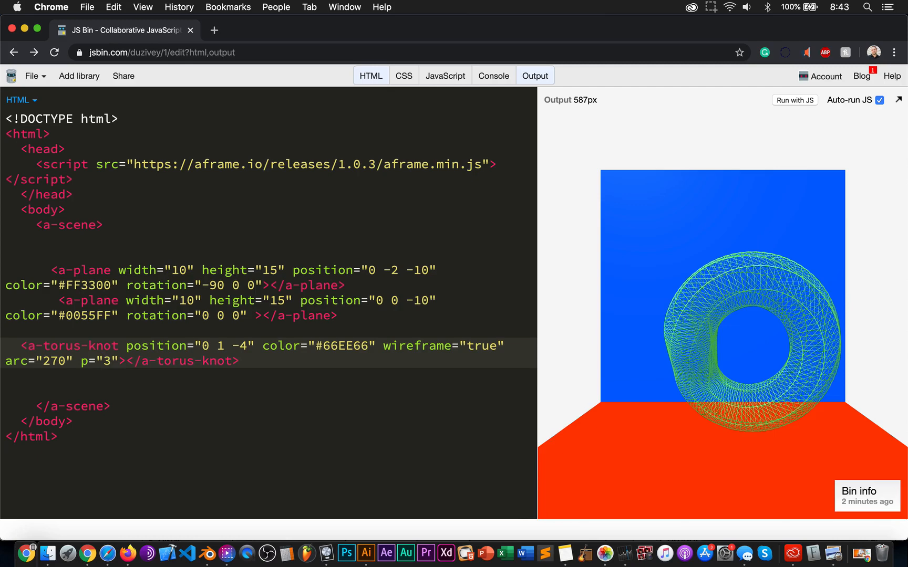
text(2)
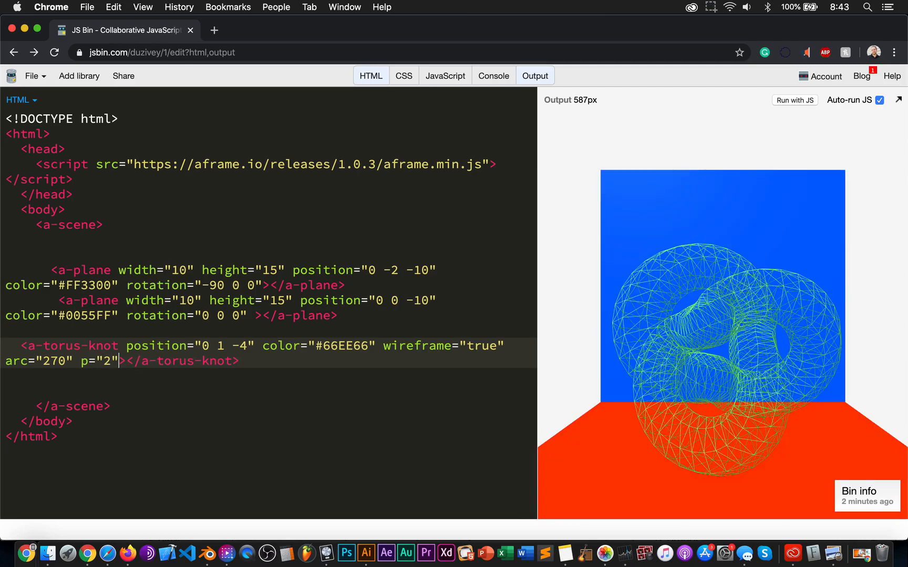
text(p=)
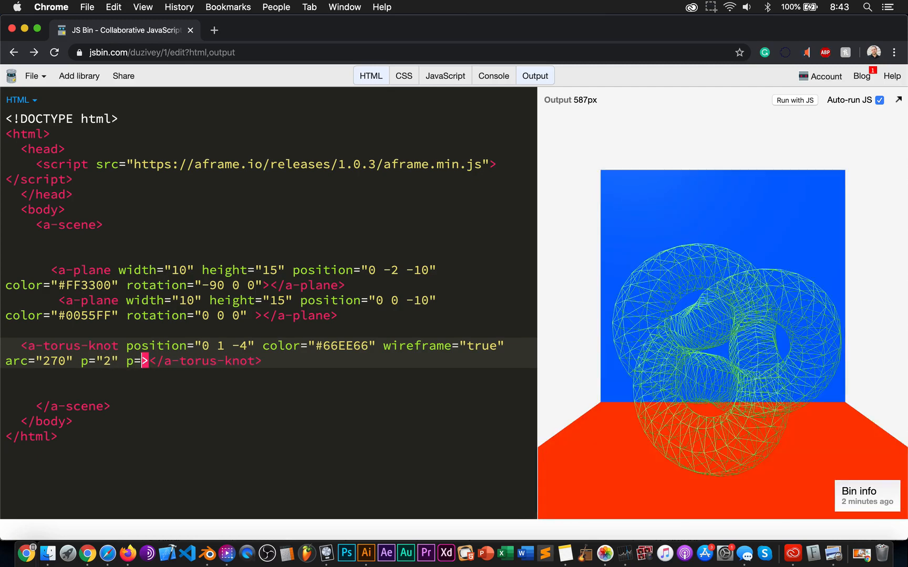
- Set q="6" after trying 1 and 5, and switch wireframe to false for a solid knot
text(q="")
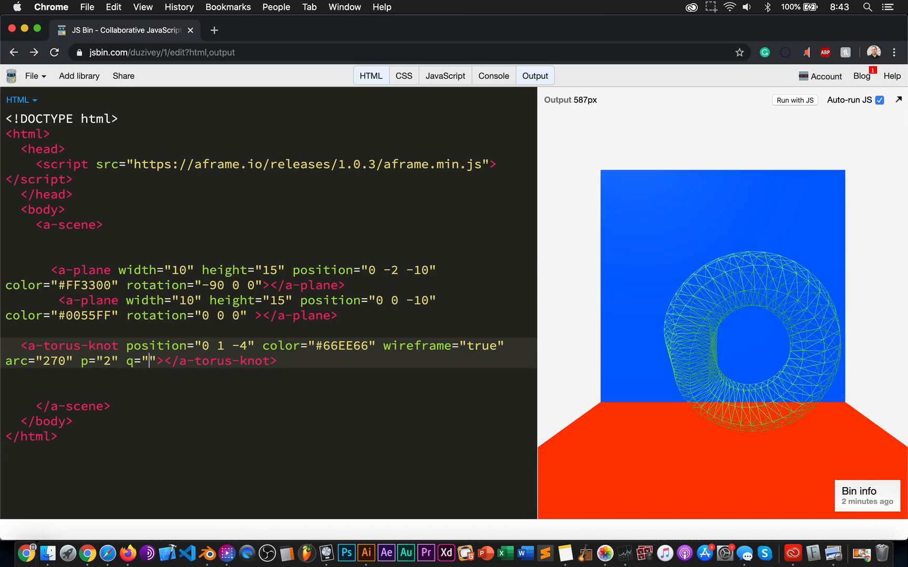
text(1)
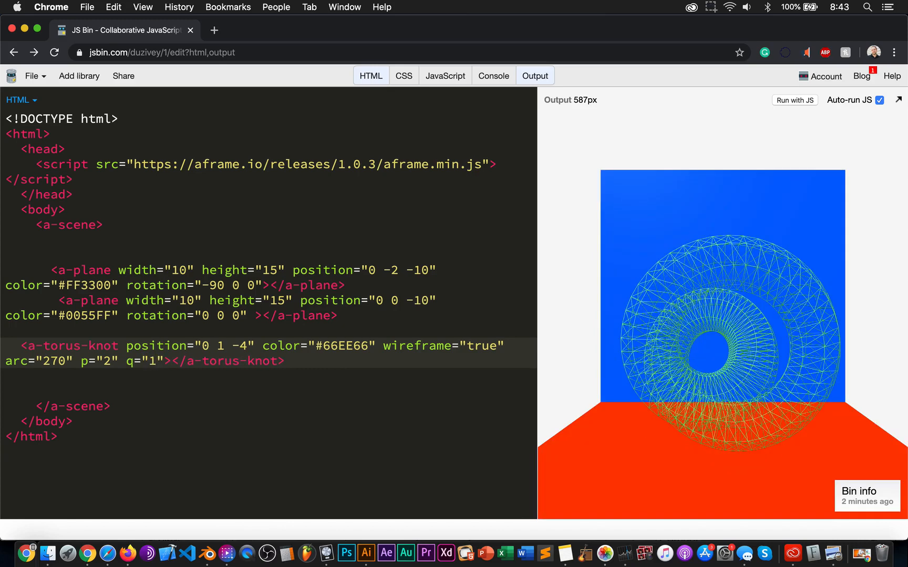
text(5)
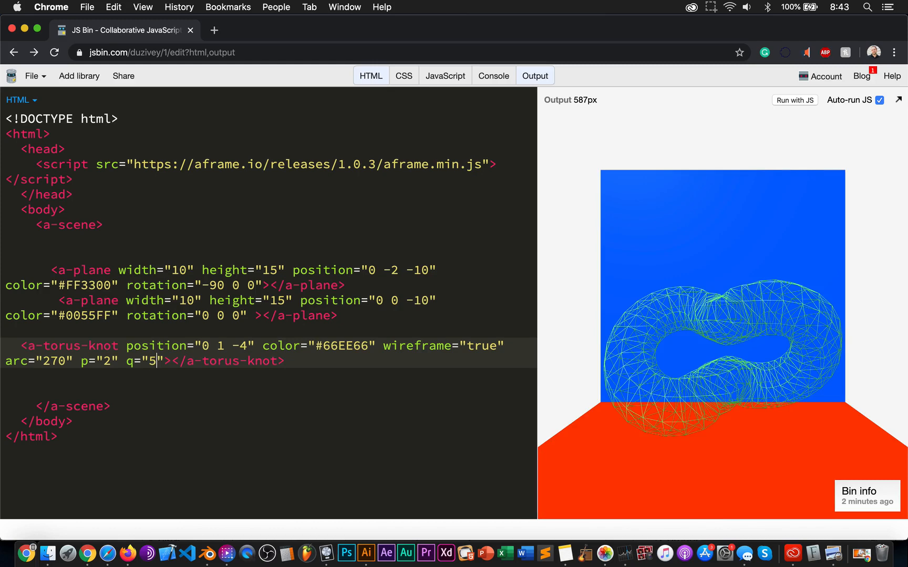
text(6)
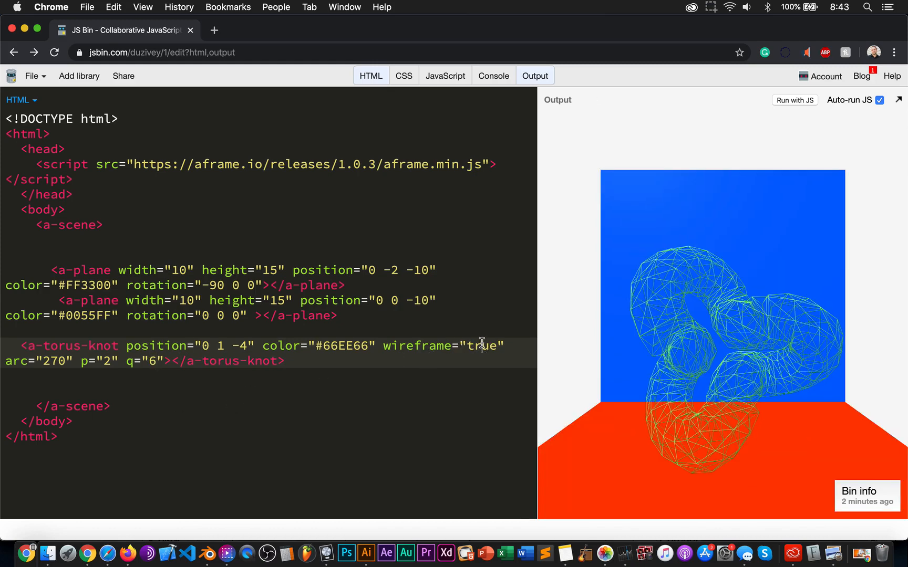
text(false)
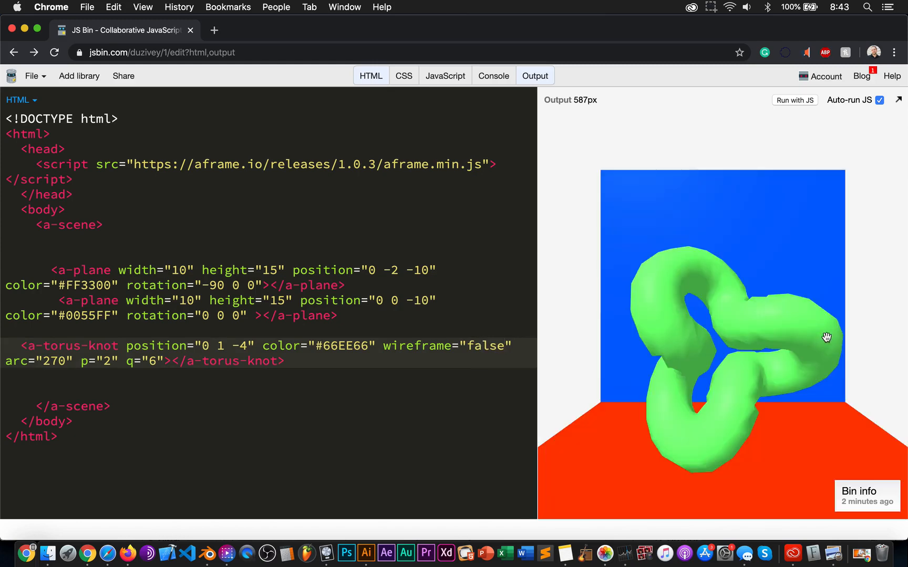
drag(827, 338, 717, 326)
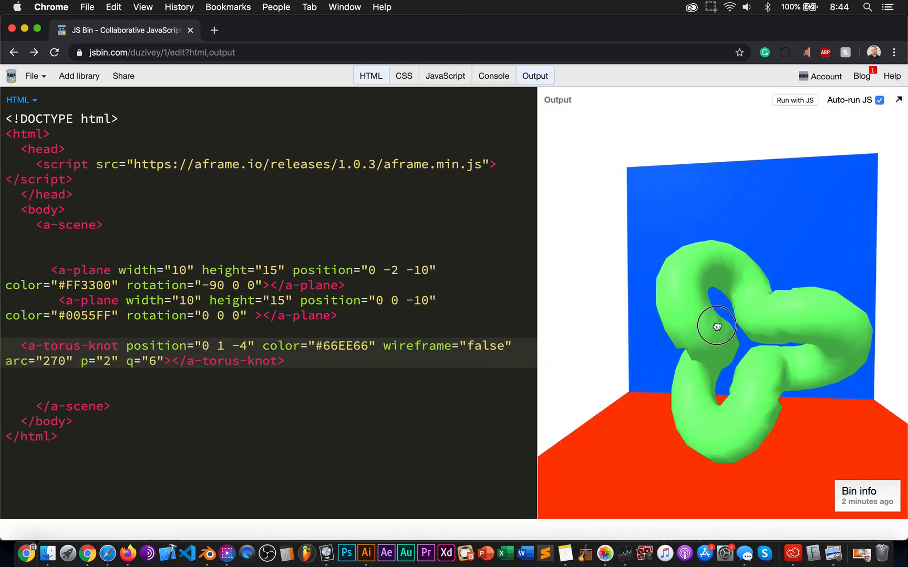
drag(717, 326, 619, 355)
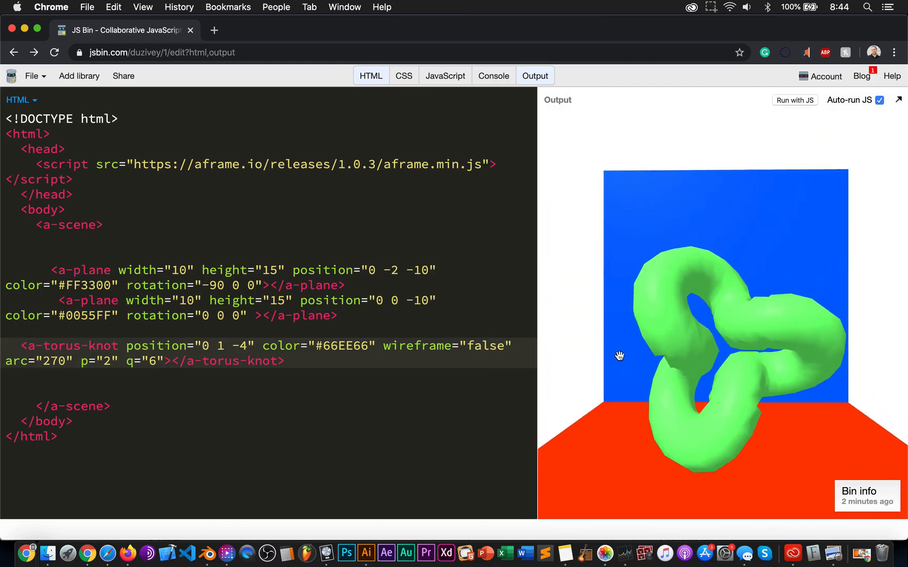
click(158, 362)
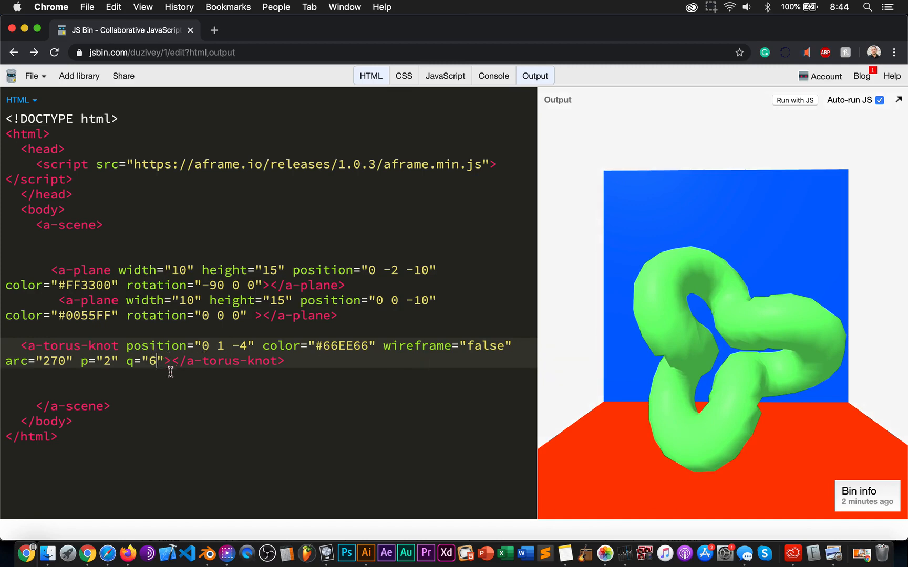
mouse_move(760, 322)
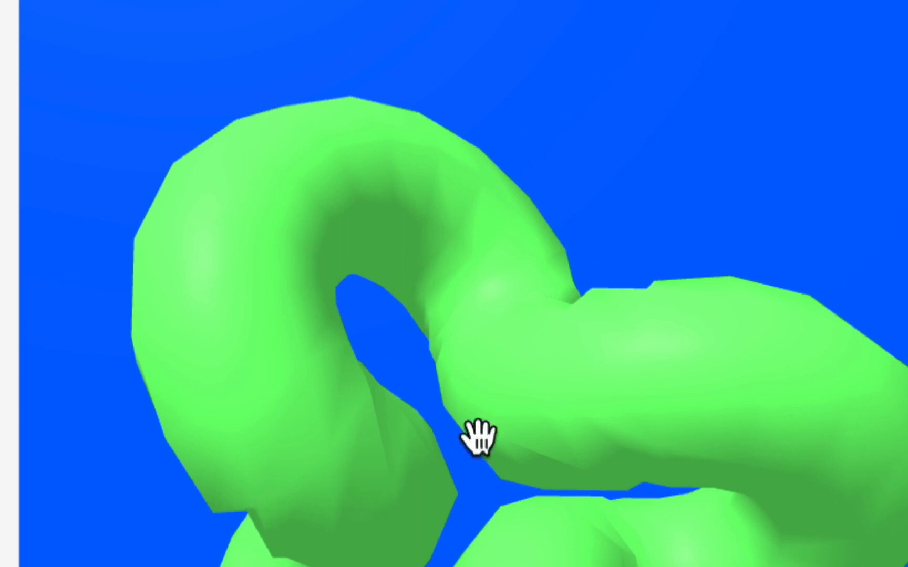
drag(480, 437, 529, 322)
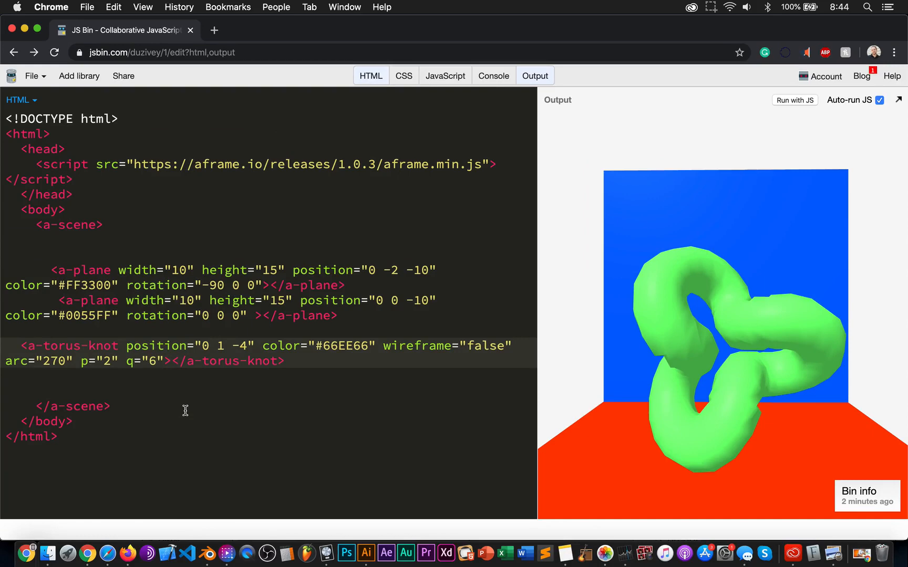
- Add segments-radius="32" to the torus knot after trying 16
text(se)
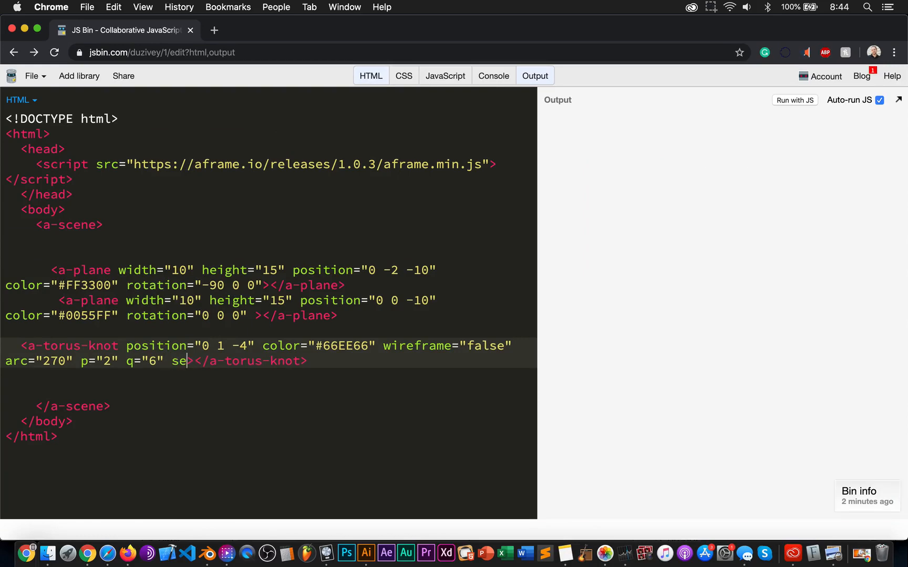
text(gn)
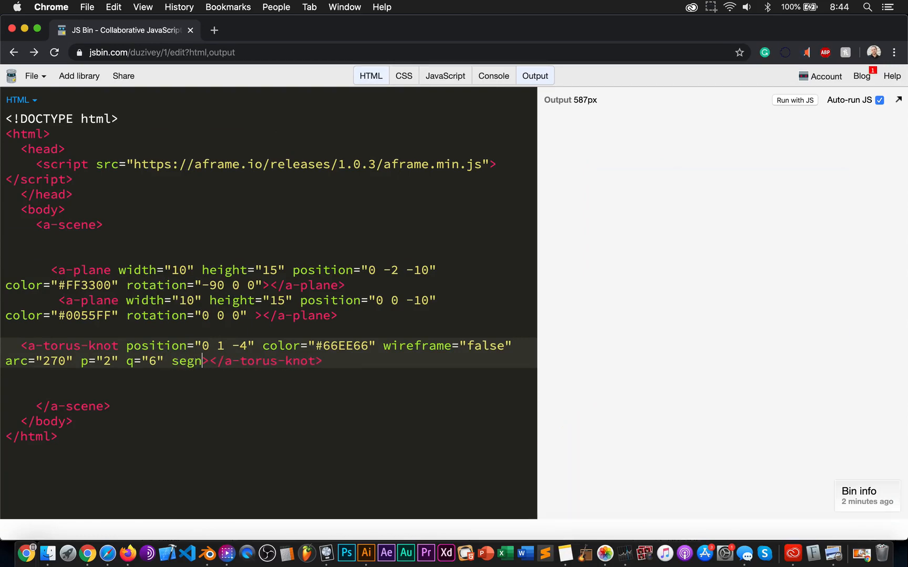
text(ments-)
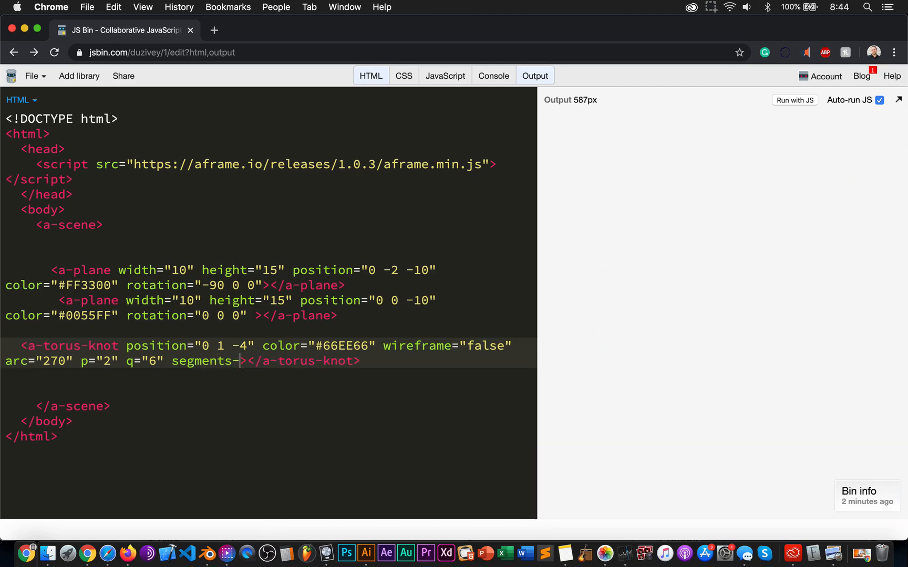
text(radius=")
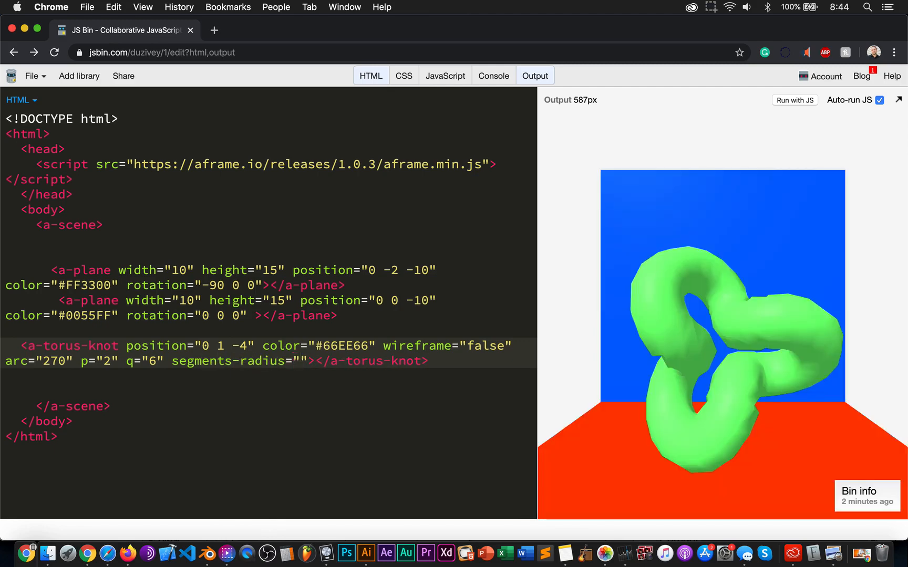
click(303, 362)
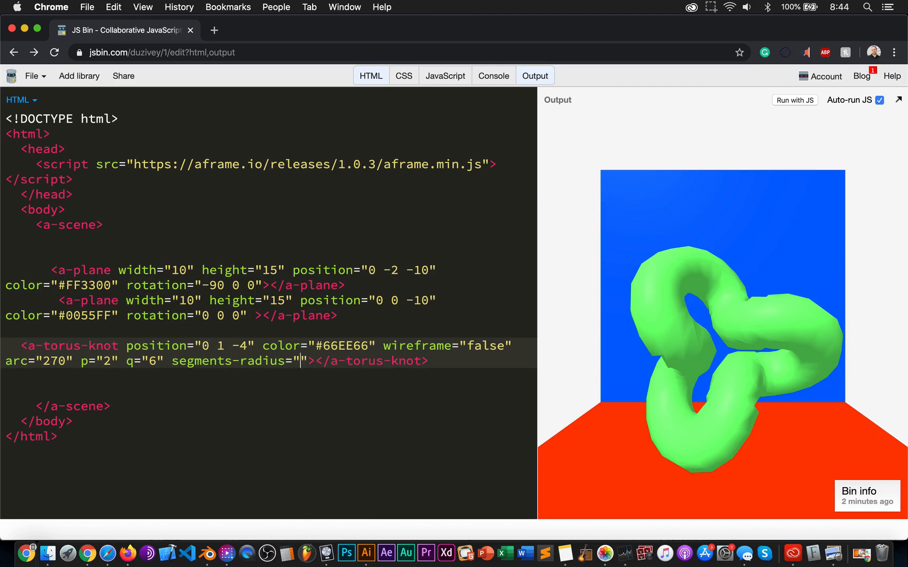
text(16)
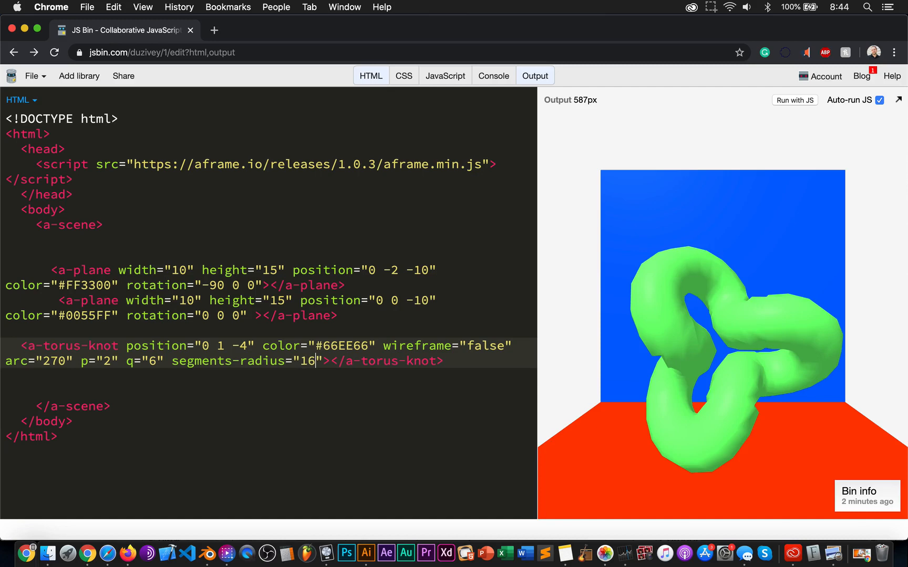
key(Backspace)
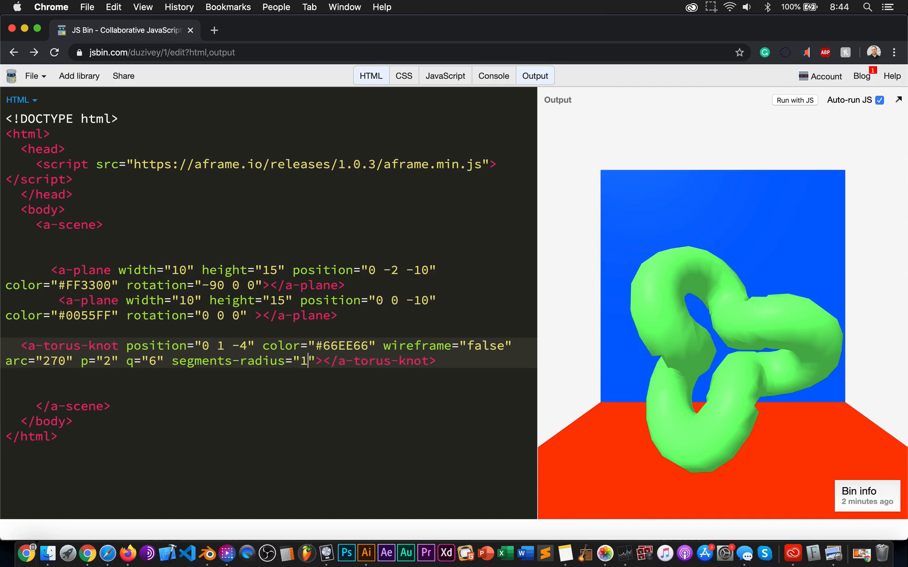
text(32)
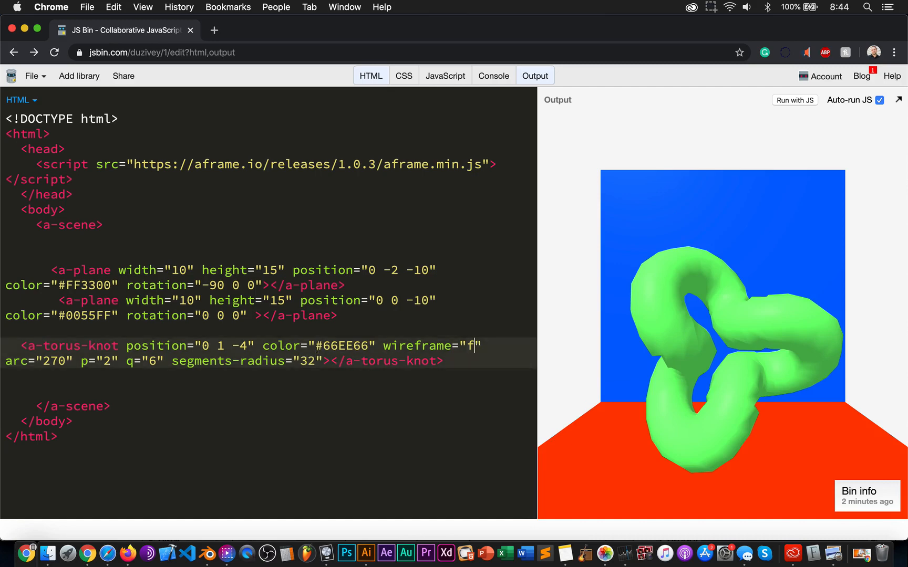
- Toggle wireframe to false and back to true, then start a second segments attribute
text(ir)
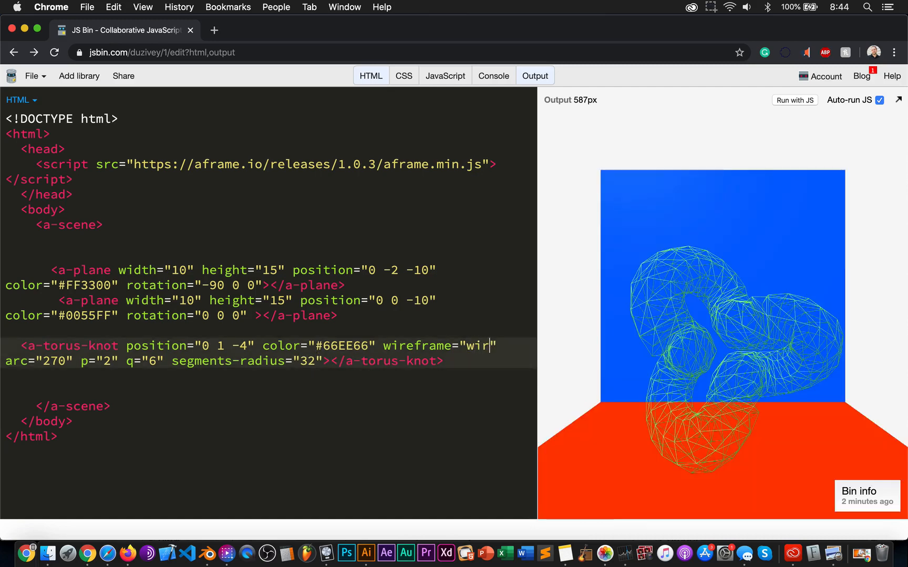
text(eframe)
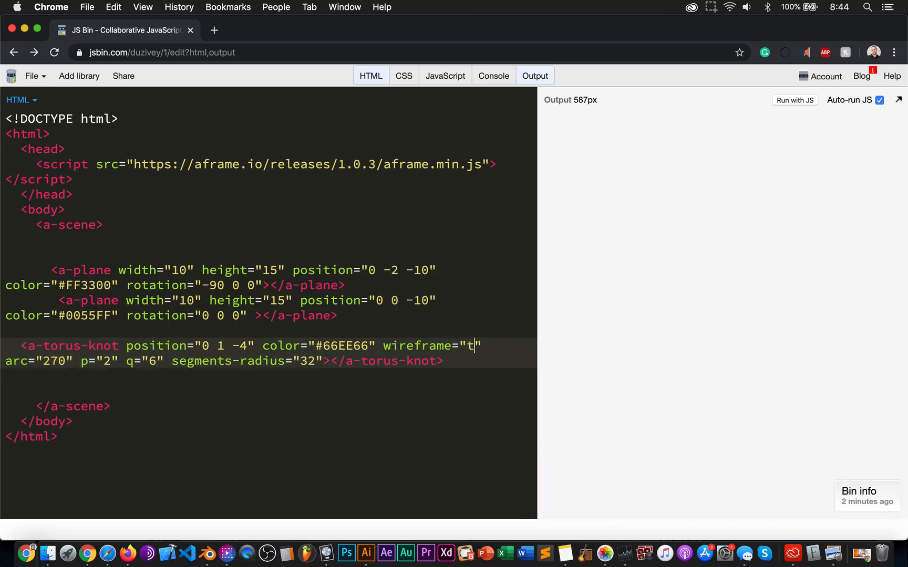
text(alse)
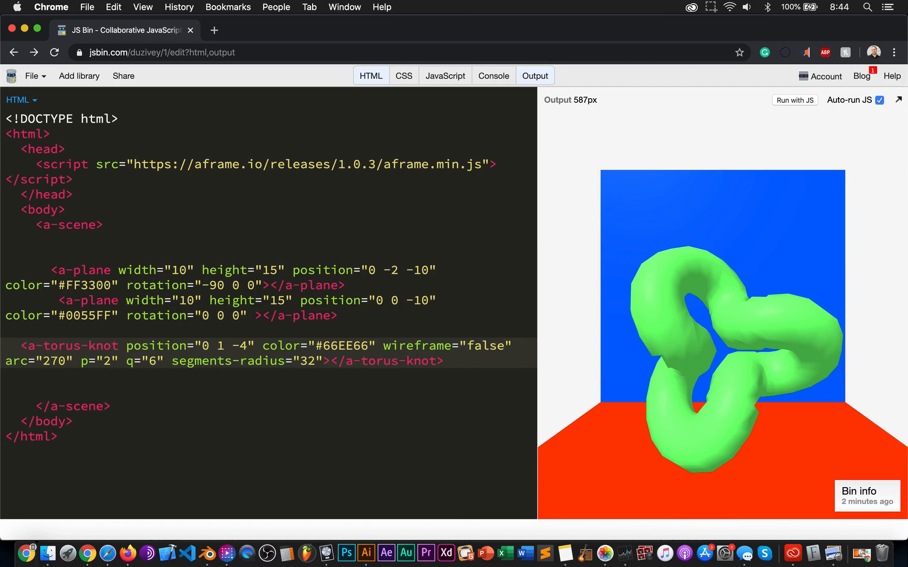
text(true)
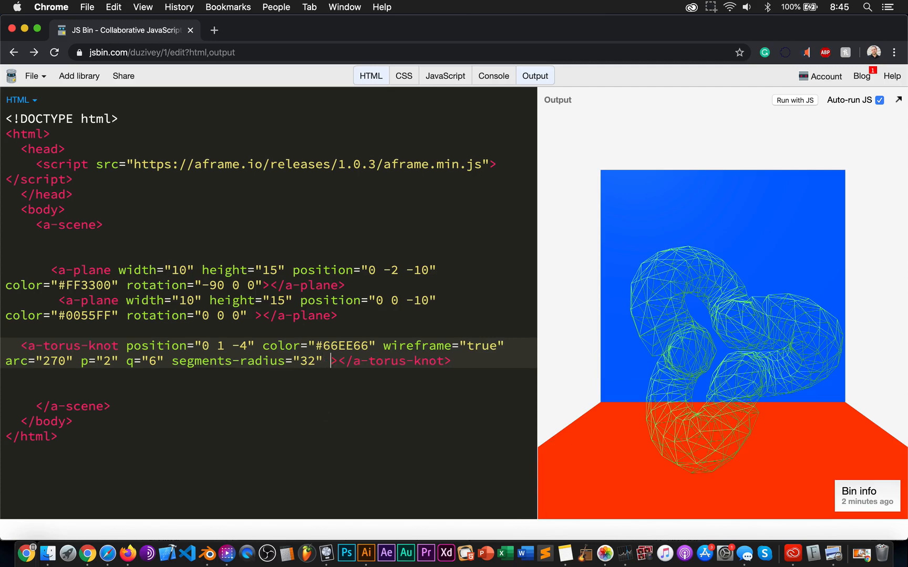
text(segments-)
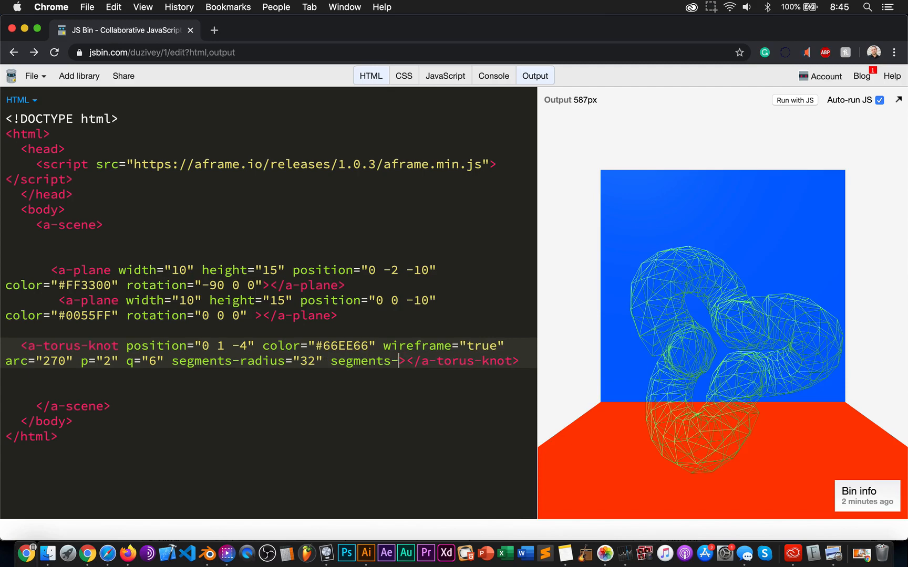
- Set segments-tubular="300" after trying 20, and switch wireframe back to false
text(tubular=")
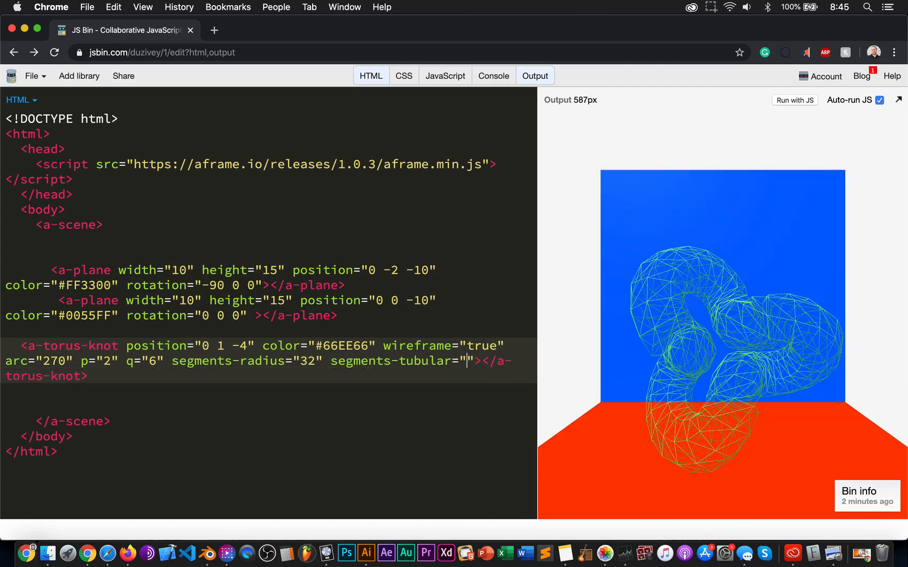
text(20)
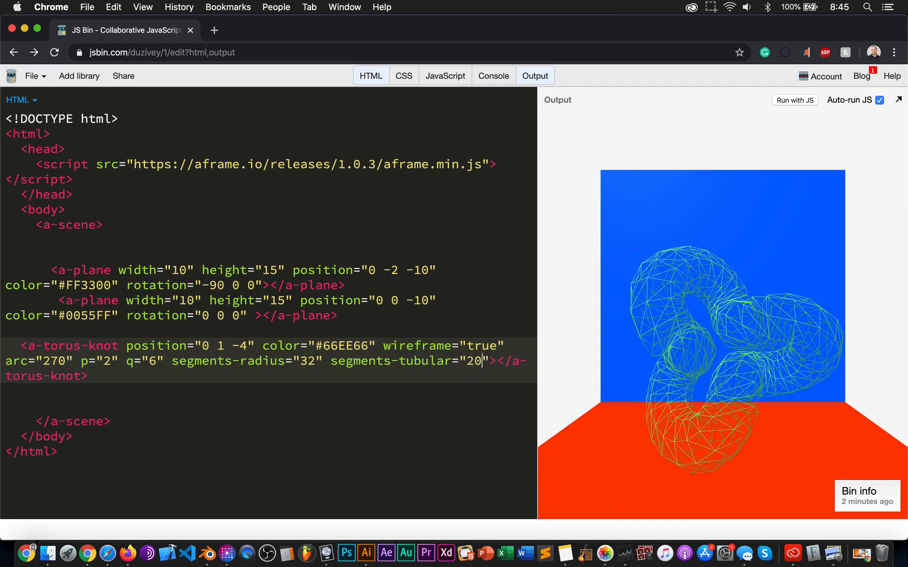
key(Backspace)
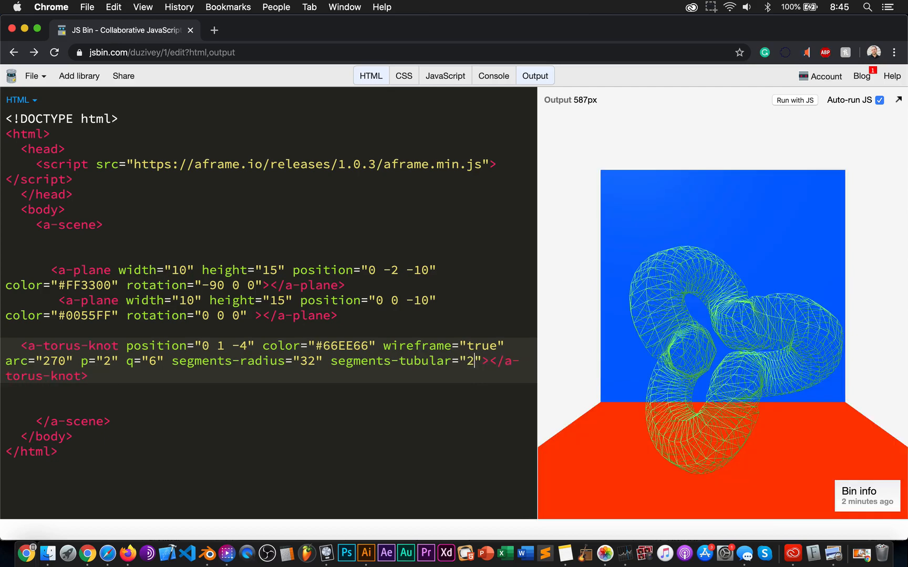
text(00)
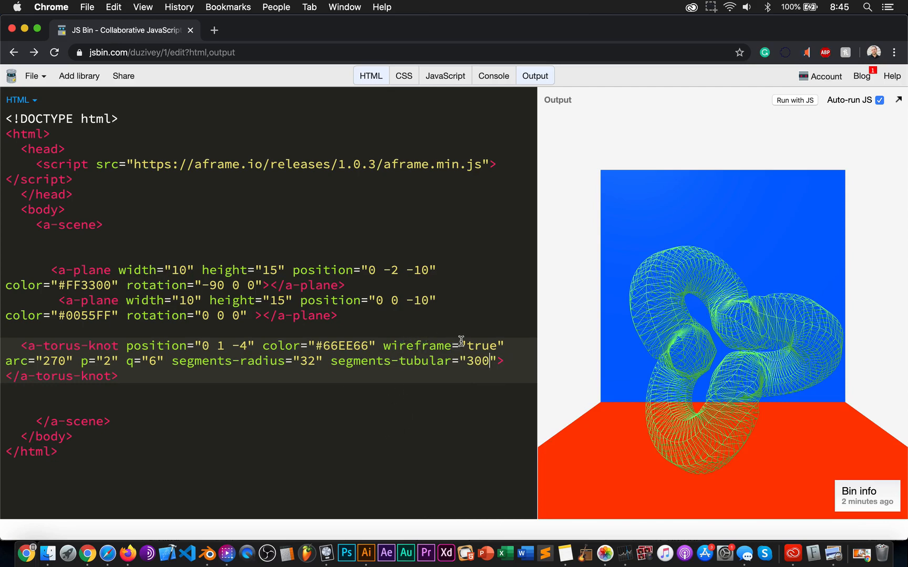
text(false)
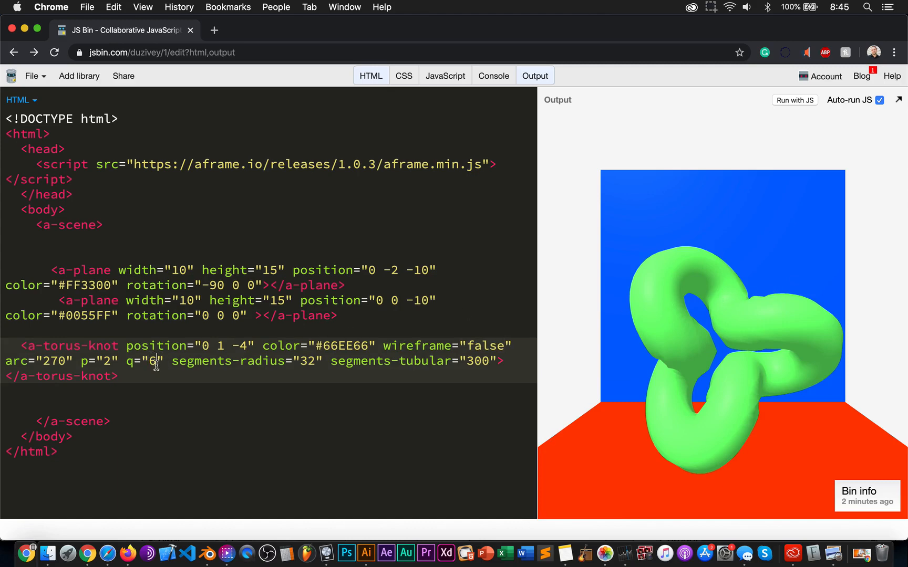
- Try q values 4 and 5 on the torus knot and switch wireframe to true
text(4)
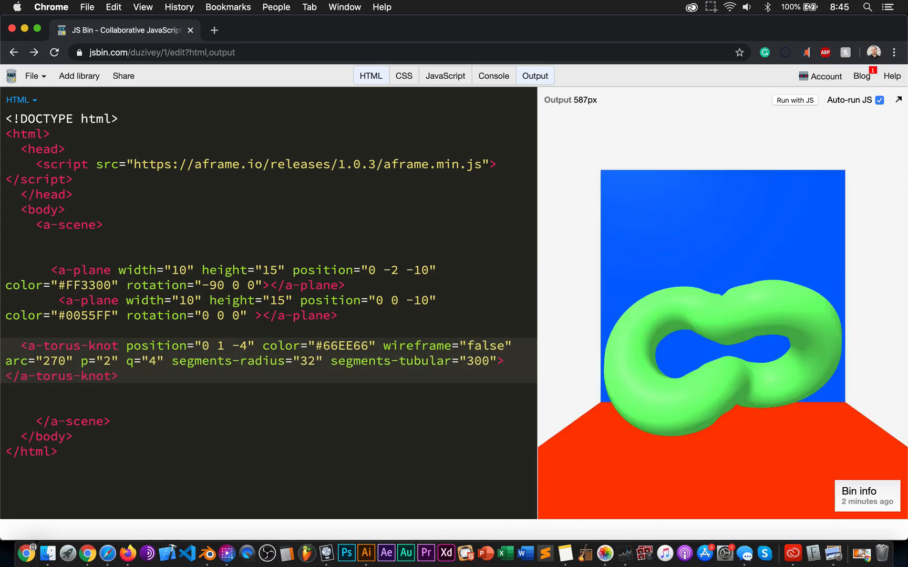
text(5)
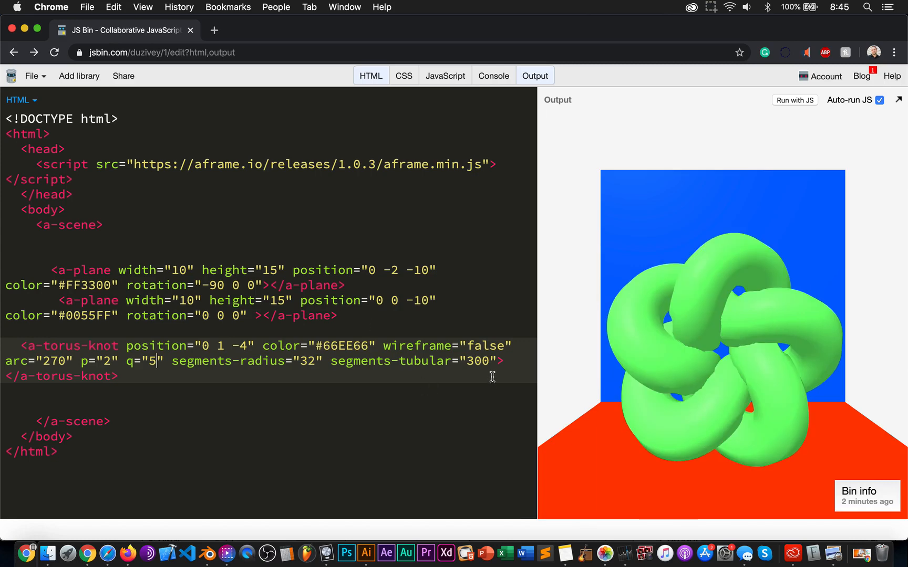
text(t)
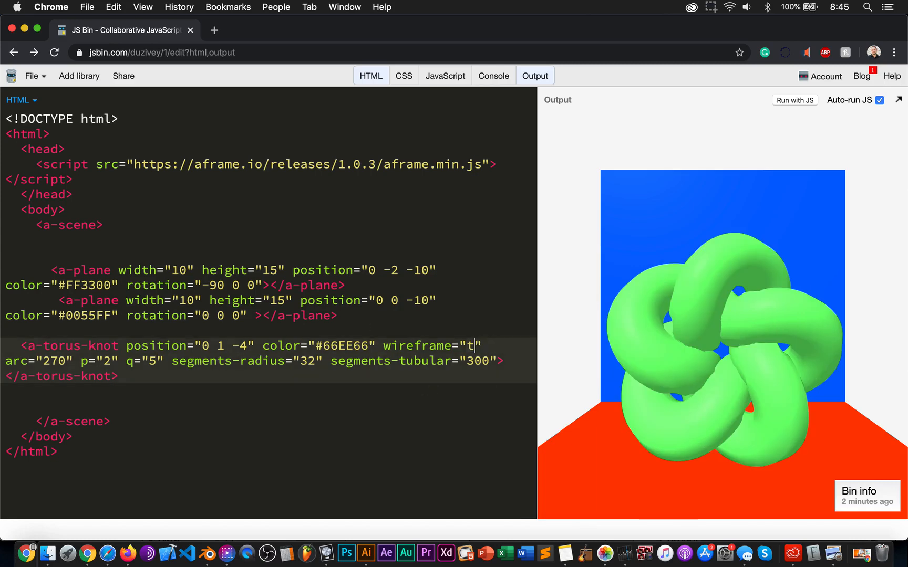
text(rue)
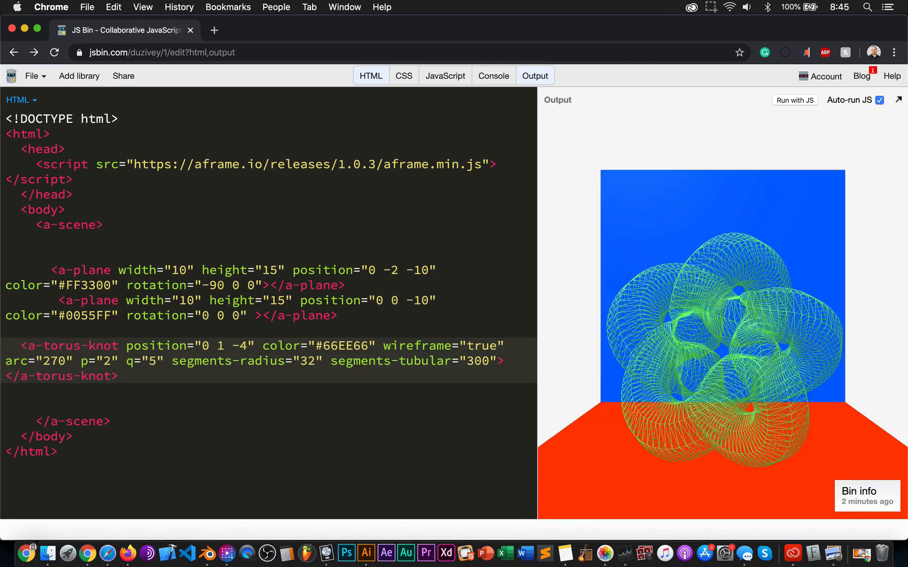
- Set segments-tubular to 1000, wireframe back to false, and restore q to 6
text(100)
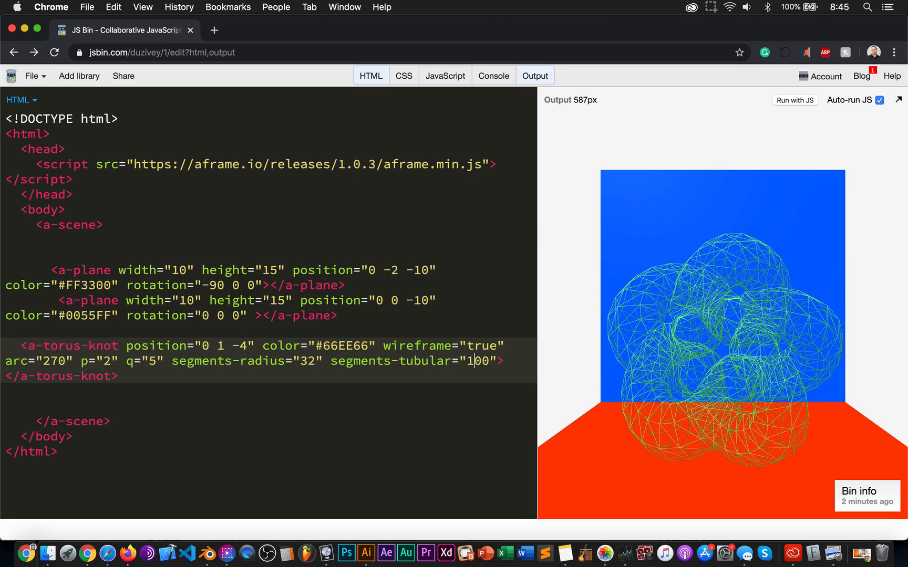
text(0)
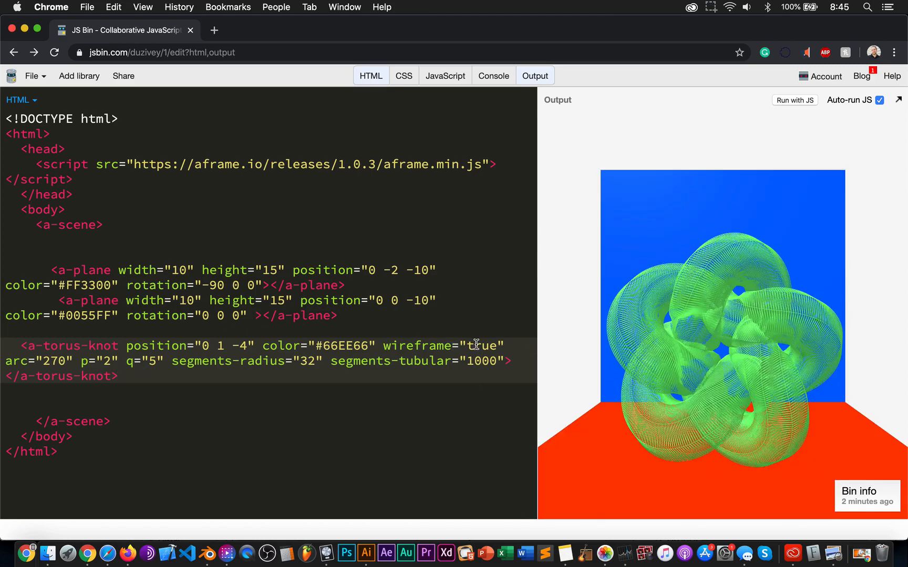
double_click(484, 346)
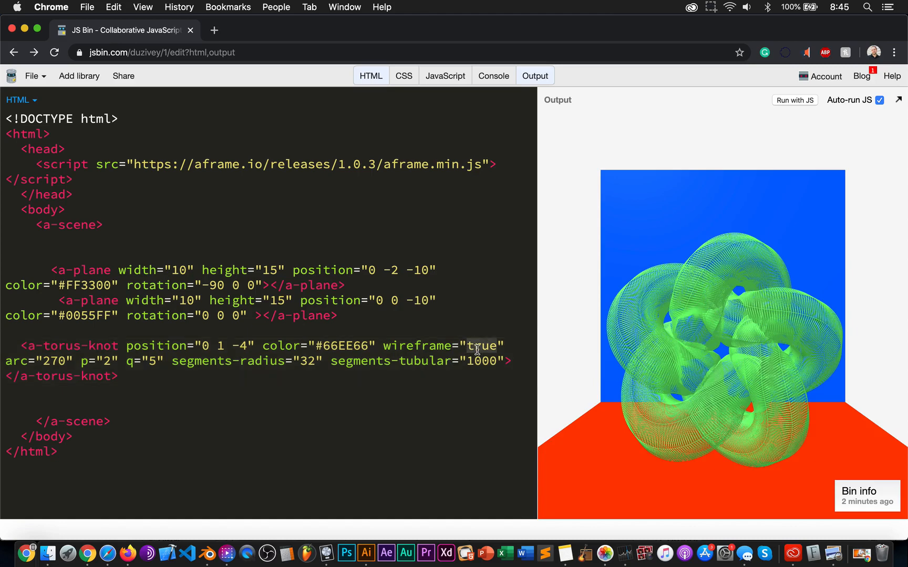
text(false)
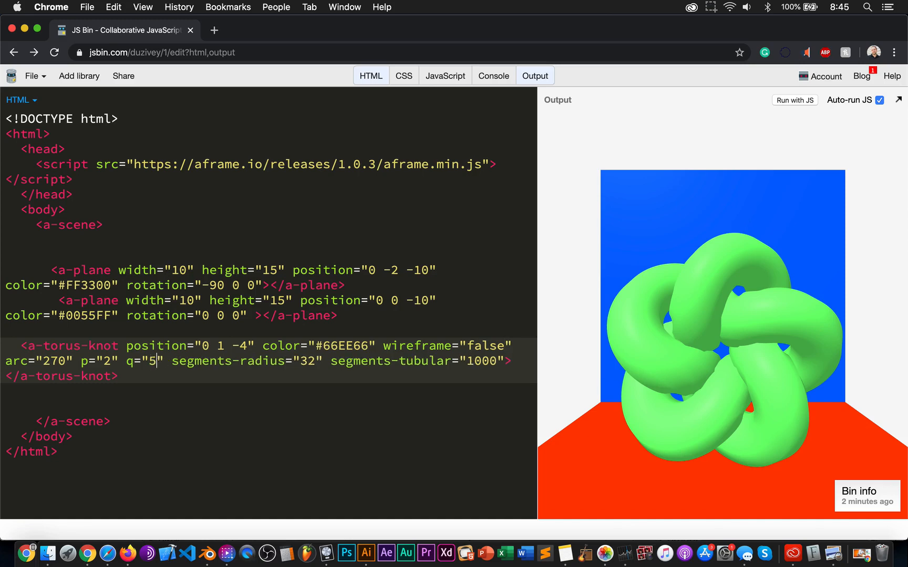
text(6)
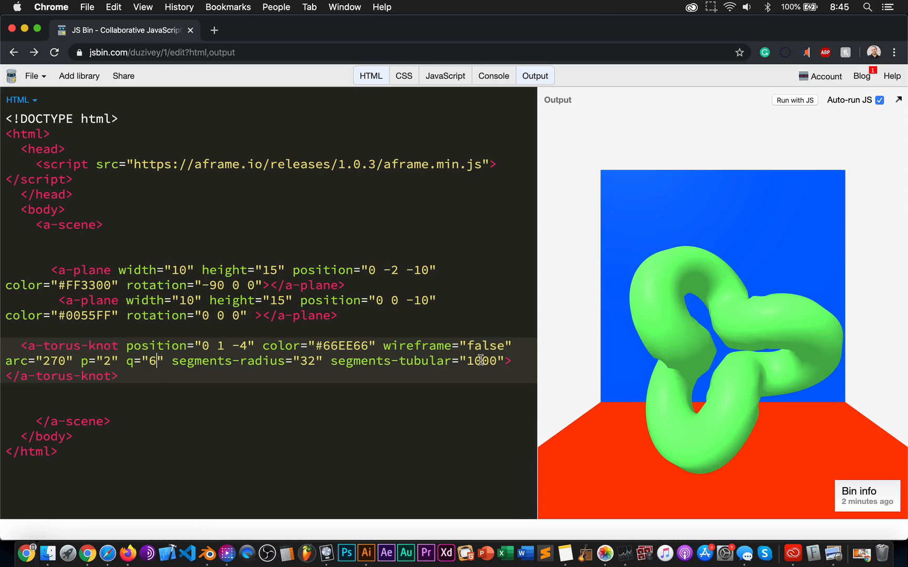
key(Backspace)
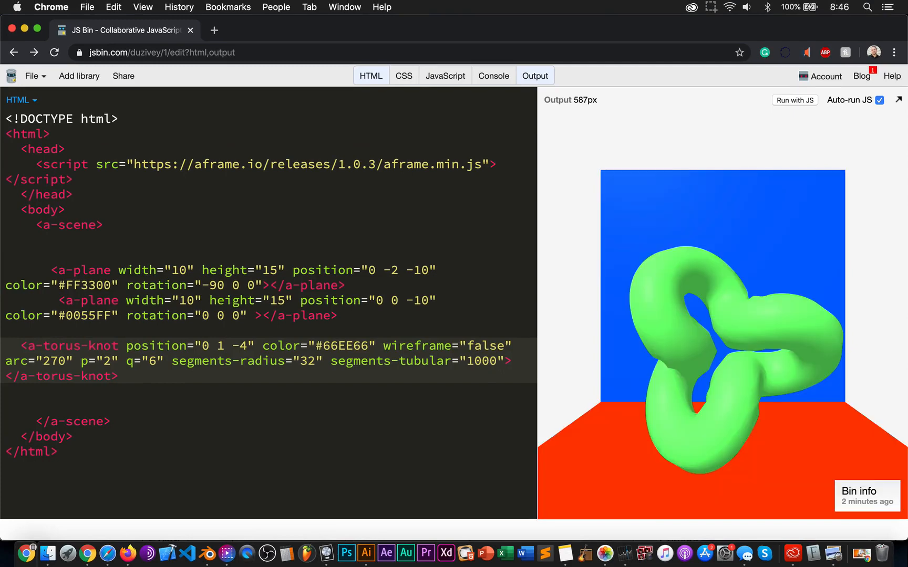
- Raise segments-tubular to 2000 and change q from 6 to 8 for an eight-lobed knot
text(200)
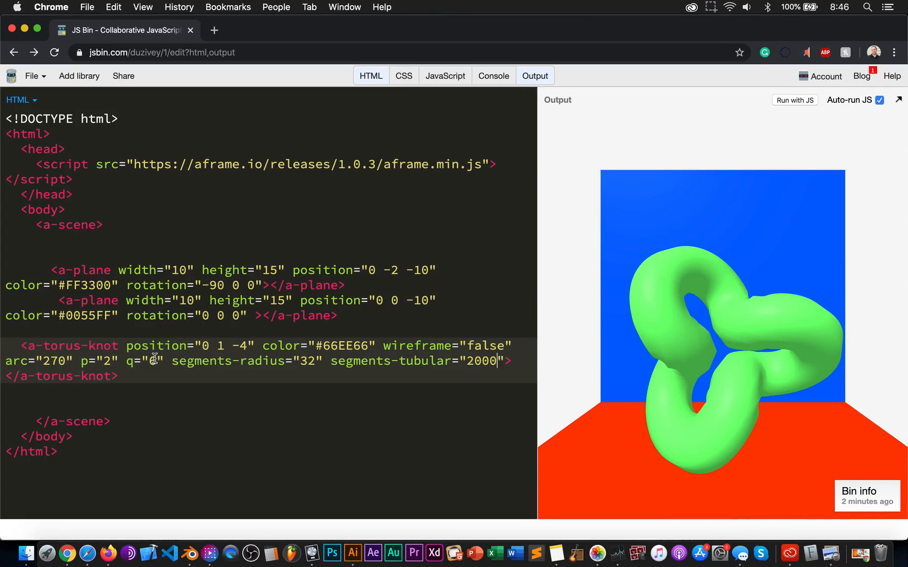
text(6)
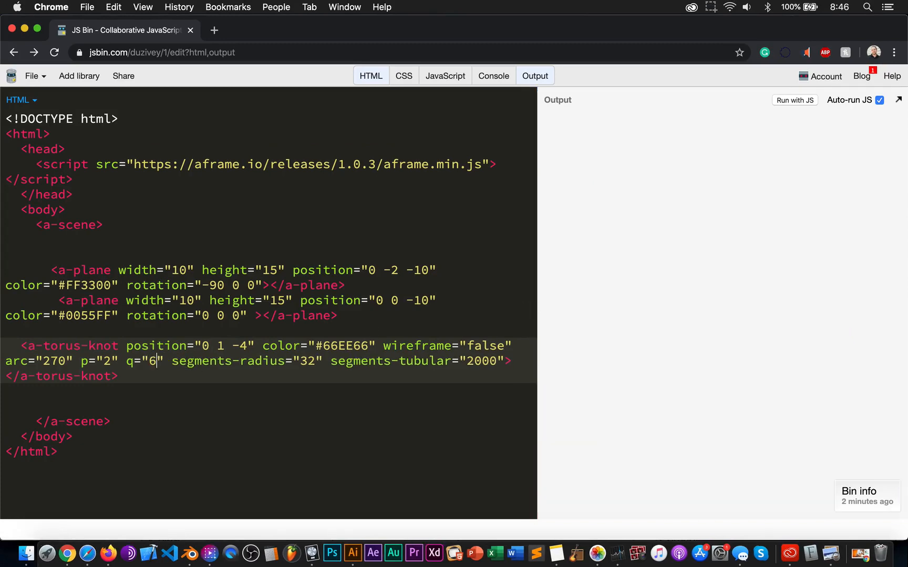
text(8)
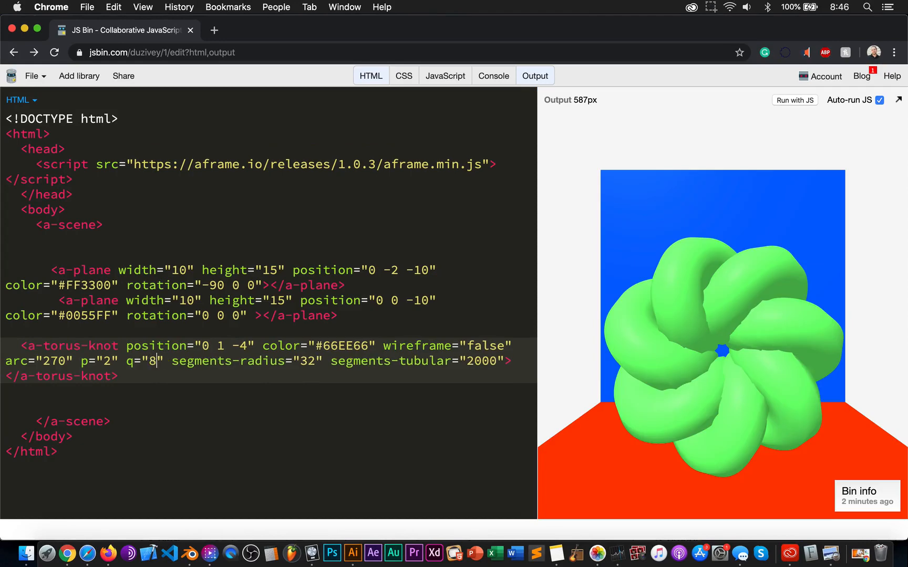
- Set the torus knot's q to 9 for a nine-lobed ring
text(9)
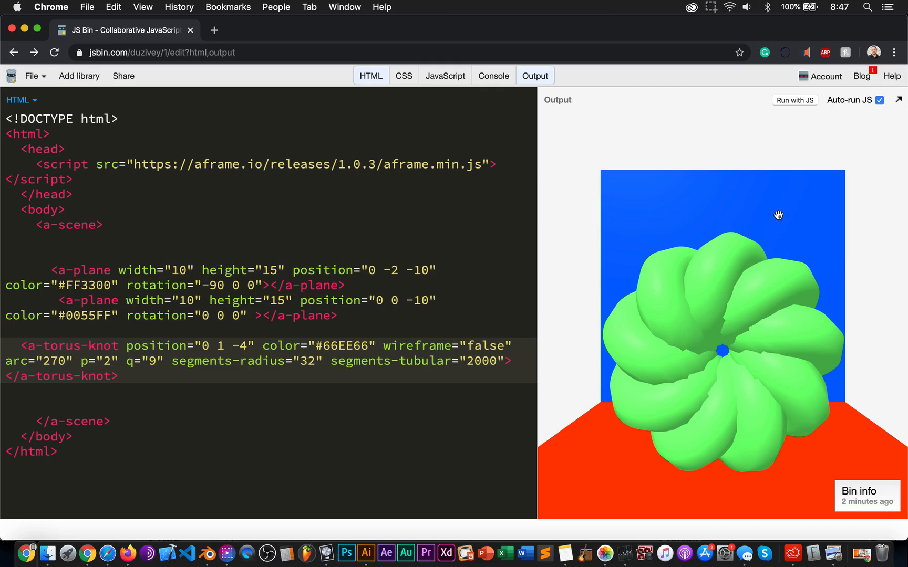
mouse_move(742, 285)
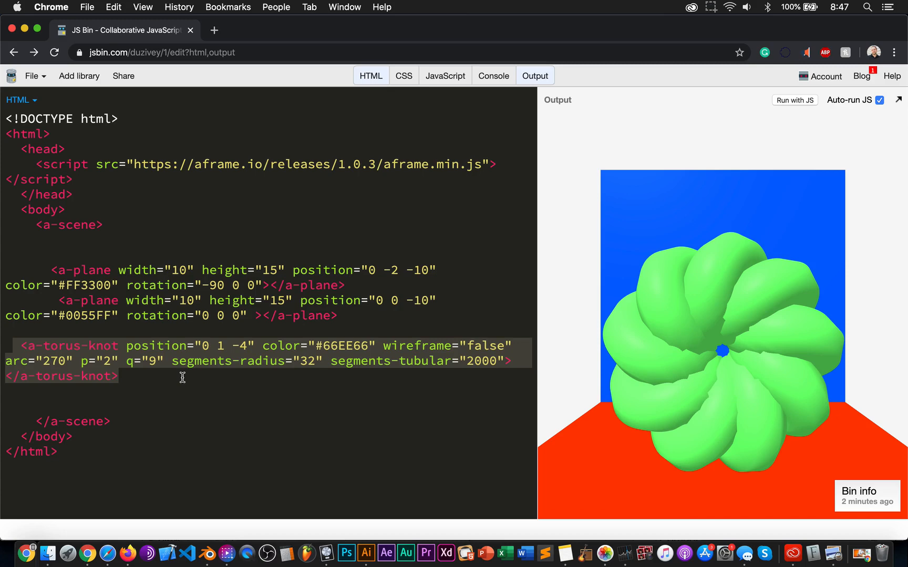
mouse_move(54, 360)
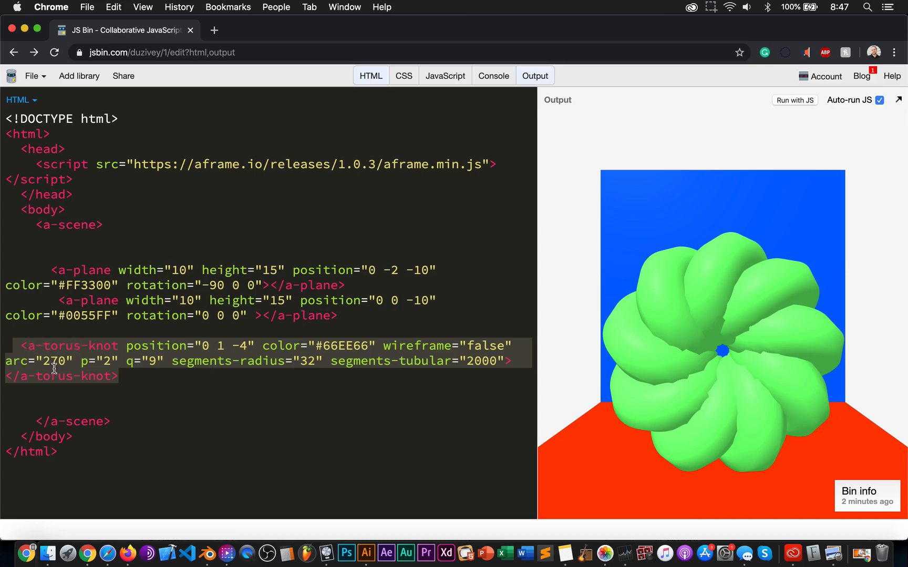
mouse_move(757, 250)
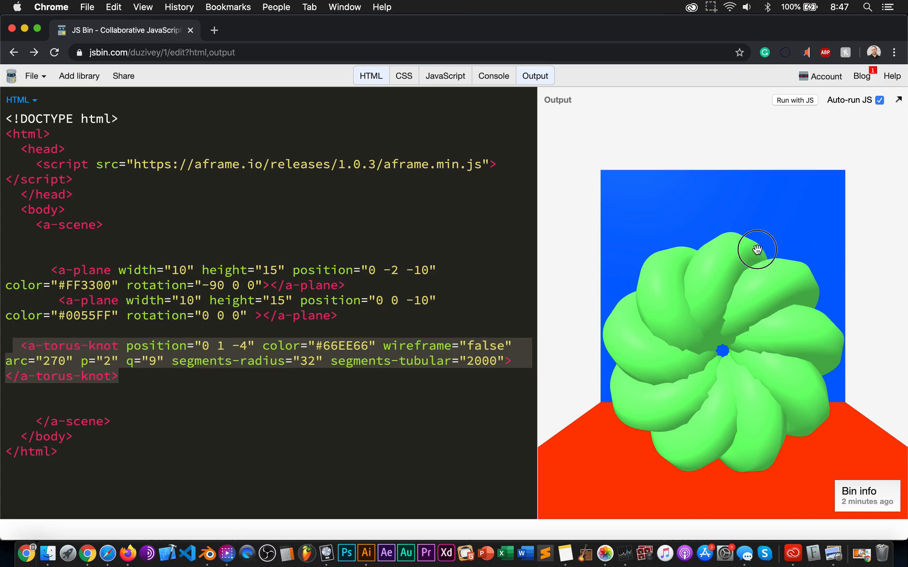
- Orbit the output scene to inspect the nine-lobed knot from several angles
drag(757, 249, 746, 274)
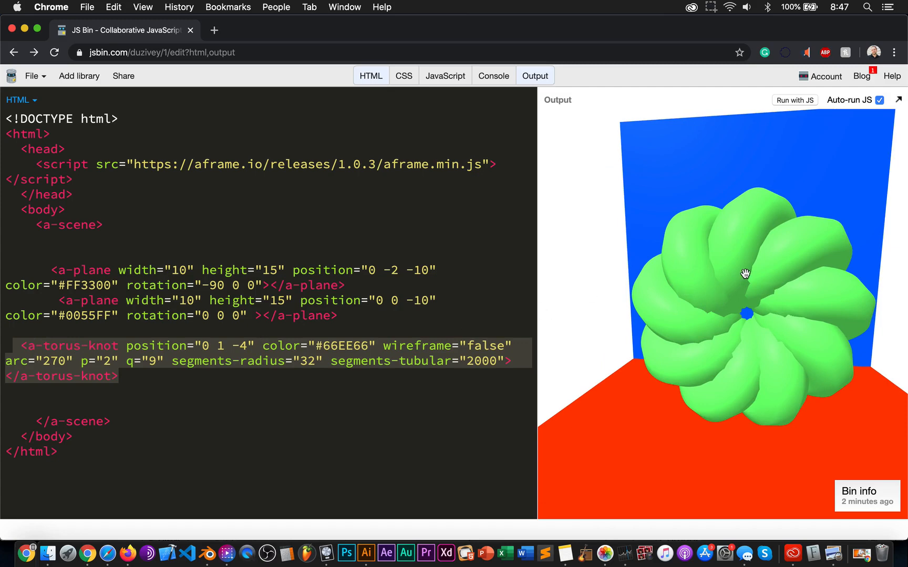
click(403, 323)
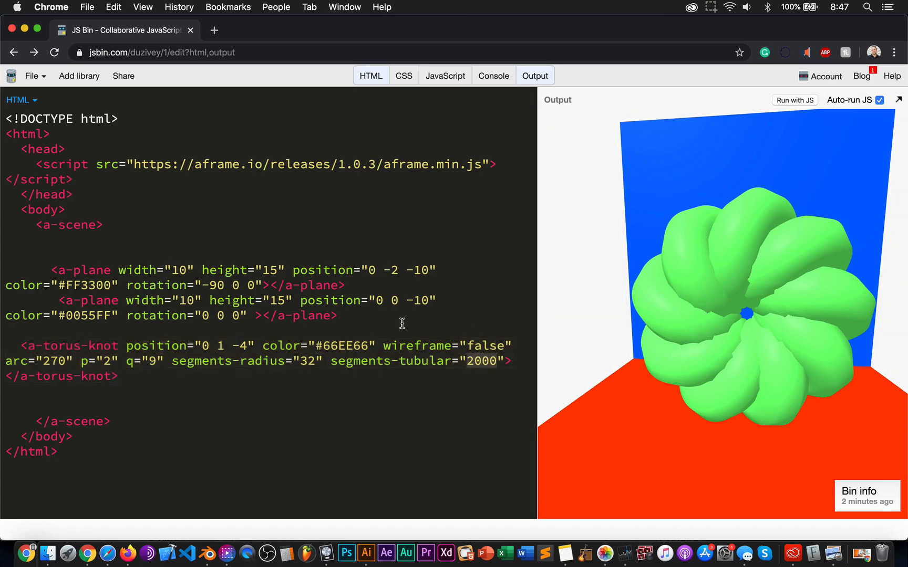
mouse_move(660, 287)
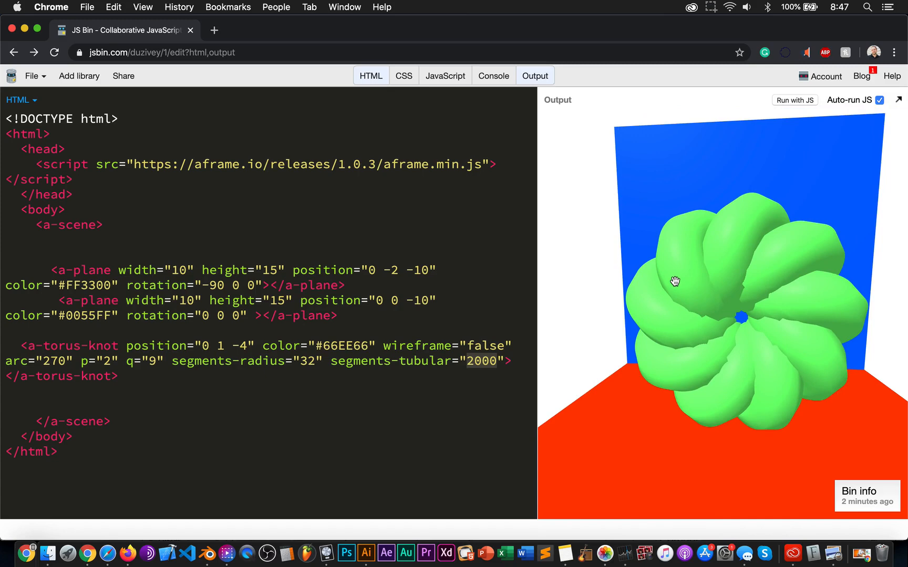
mouse_move(719, 279)
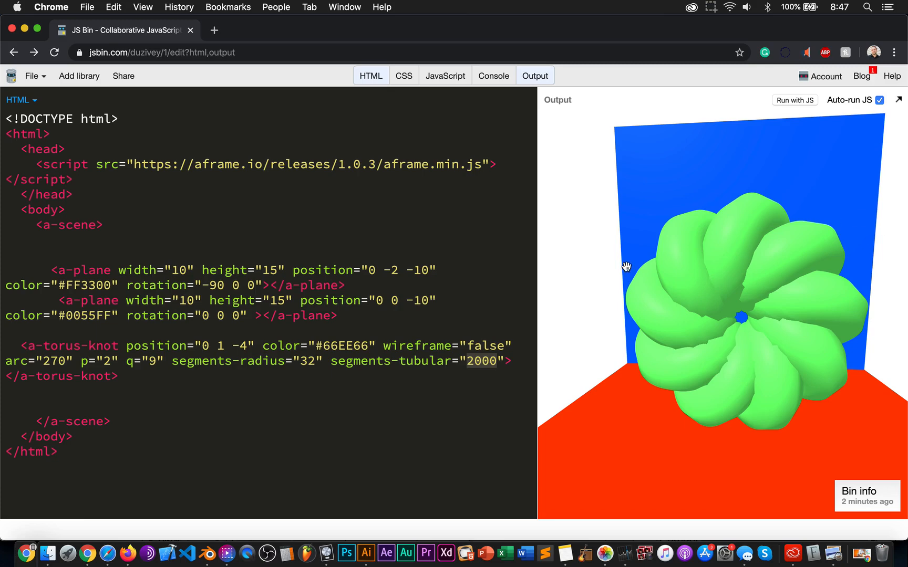
drag(628, 266, 715, 349)
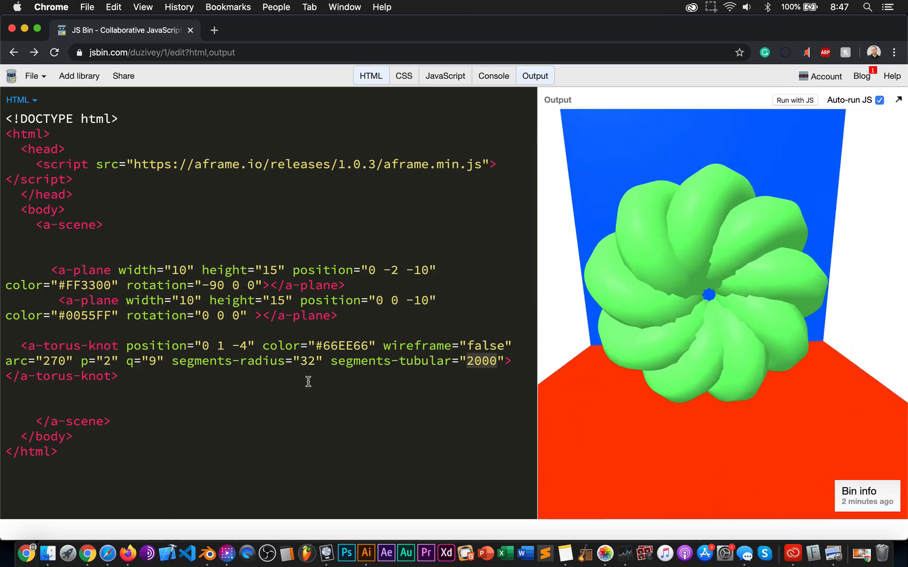
mouse_move(243, 346)
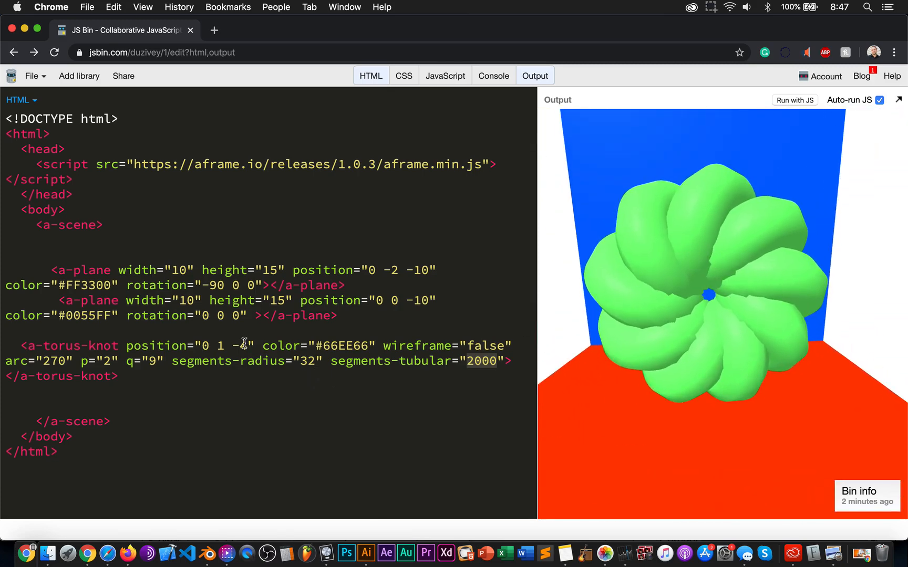